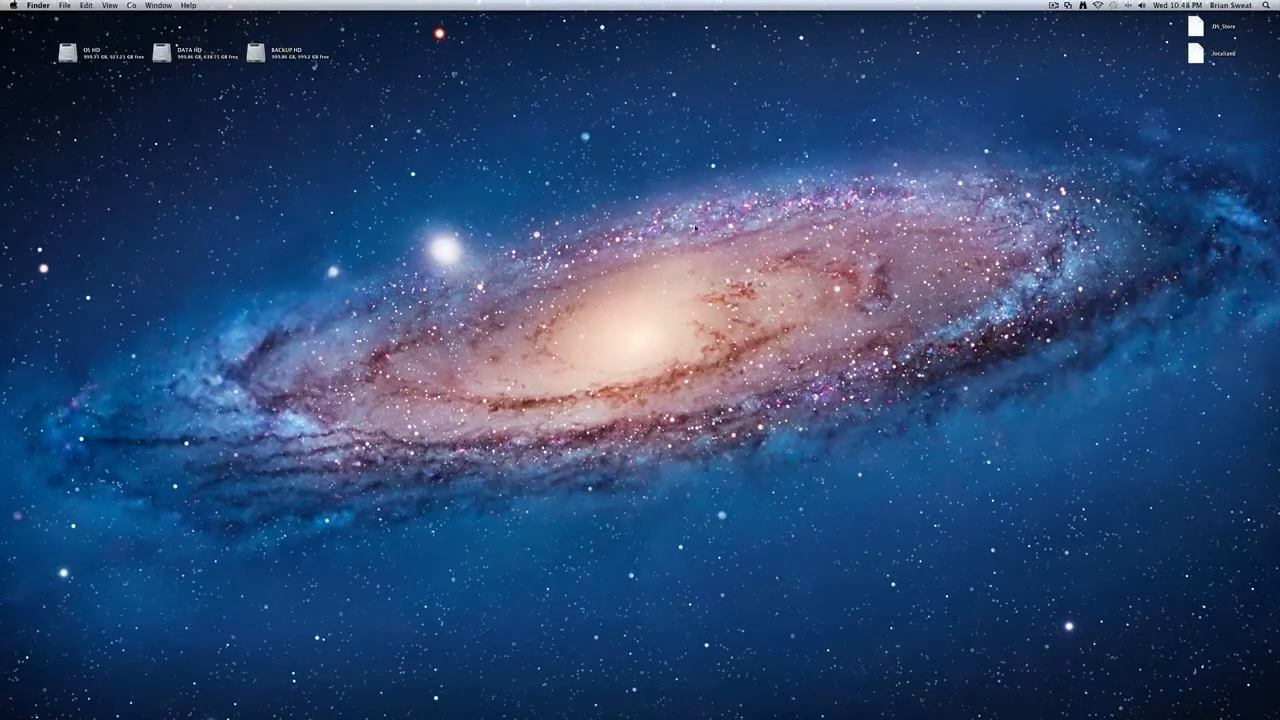
{"action": "mouse_move", "coordinate": [631, 540]}
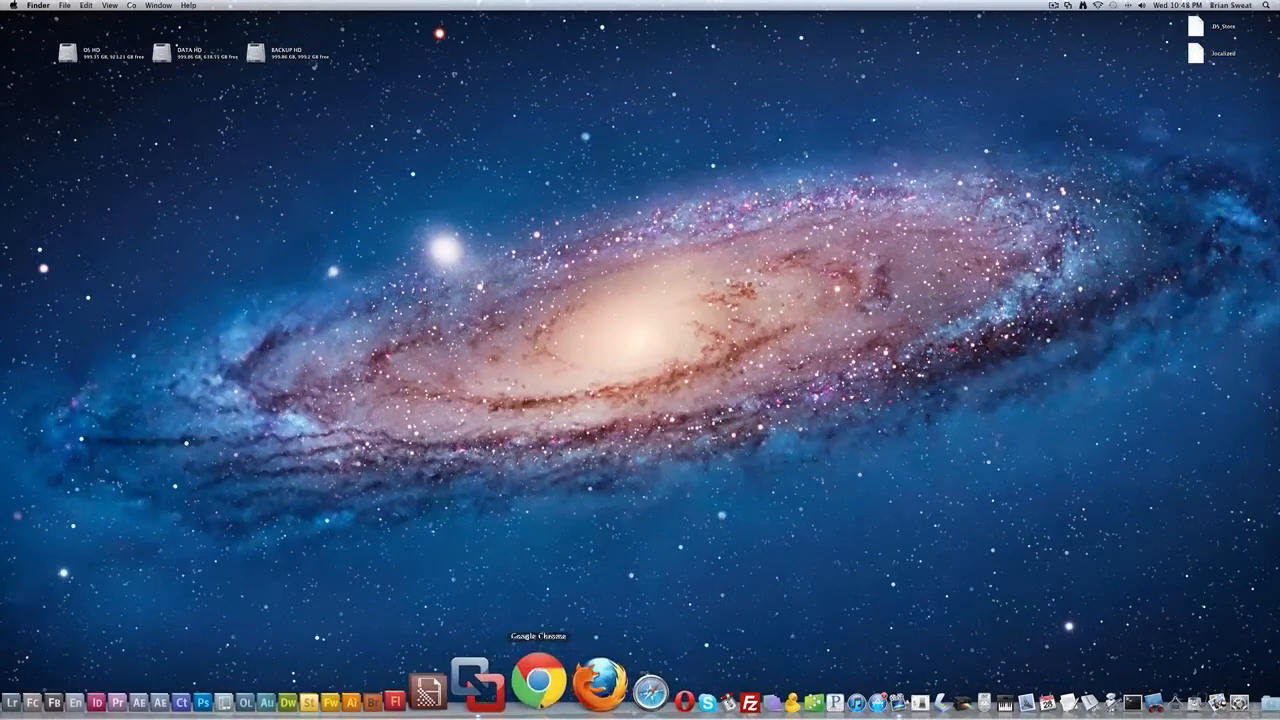
Step: Launch Chrome and scroll the Snipe It Now help page to the Chrome bookmarklet code
{"action": "left_click", "coordinate": [538, 684]}
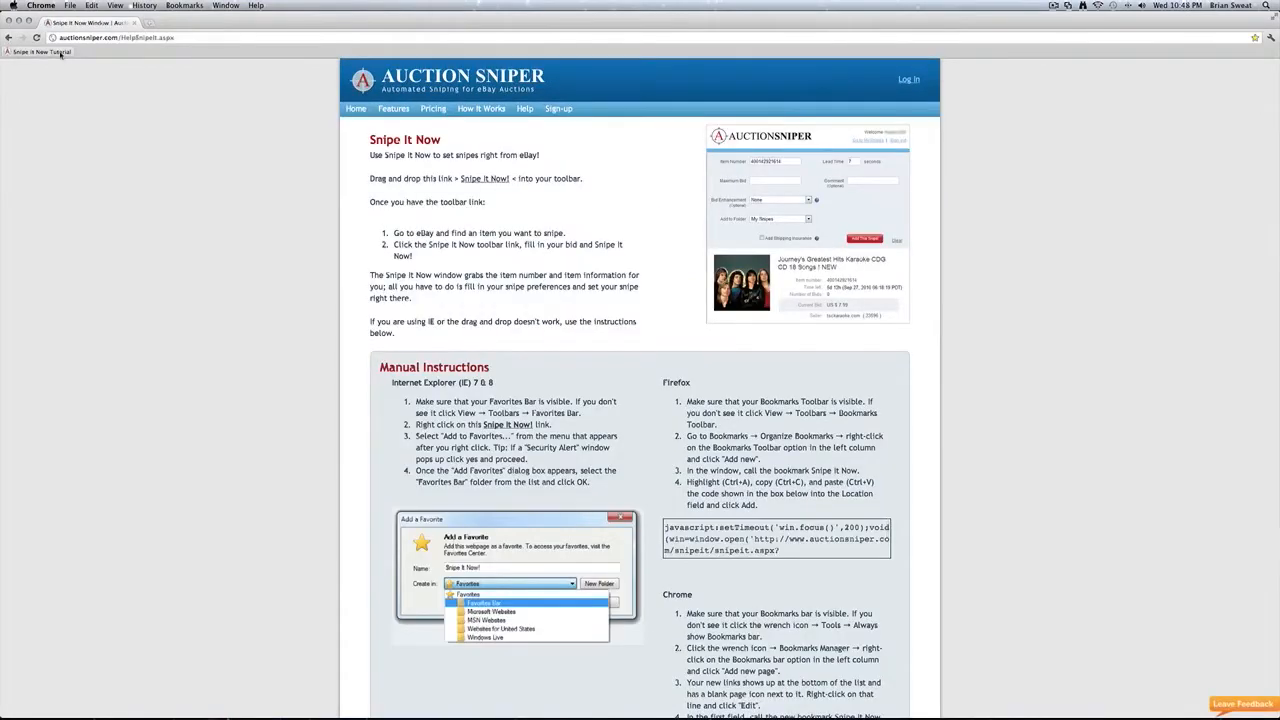
{"action": "scroll", "scroll_direction": "down", "scroll_amount": 3}
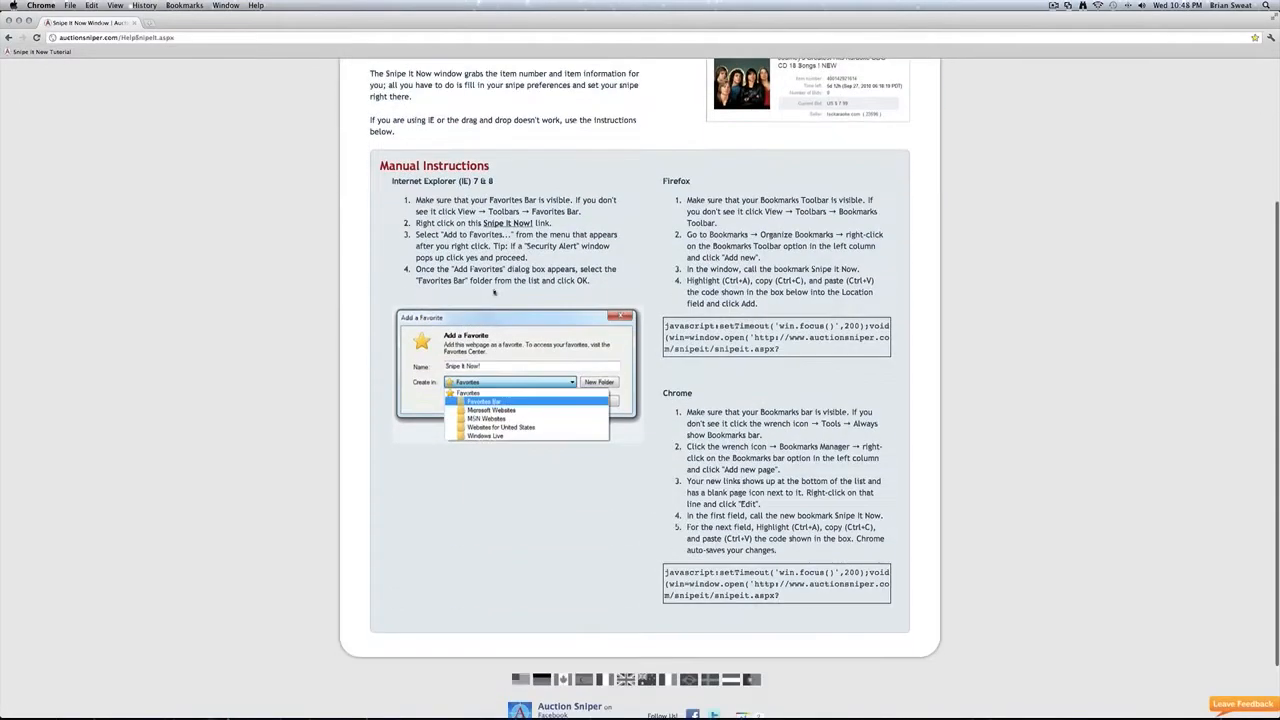
{"action": "scroll", "scroll_direction": "down", "scroll_amount": 3}
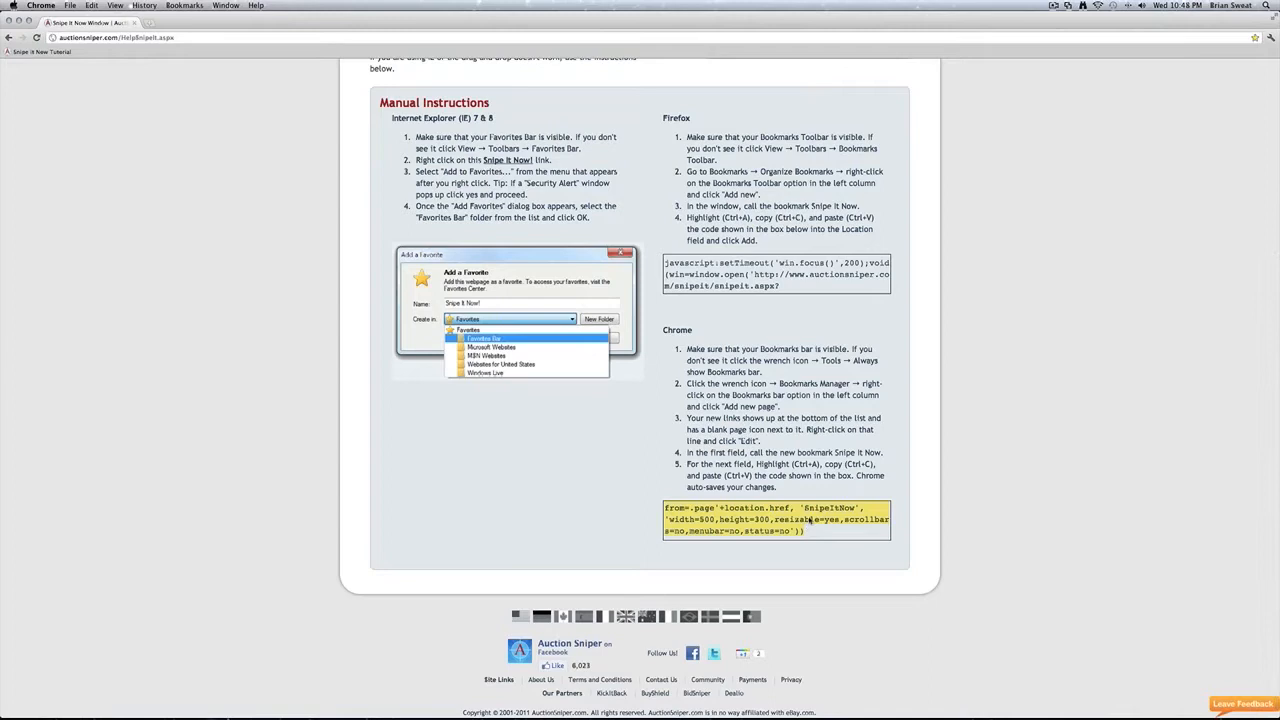
{"action": "left_click", "coordinate": [184, 5]}
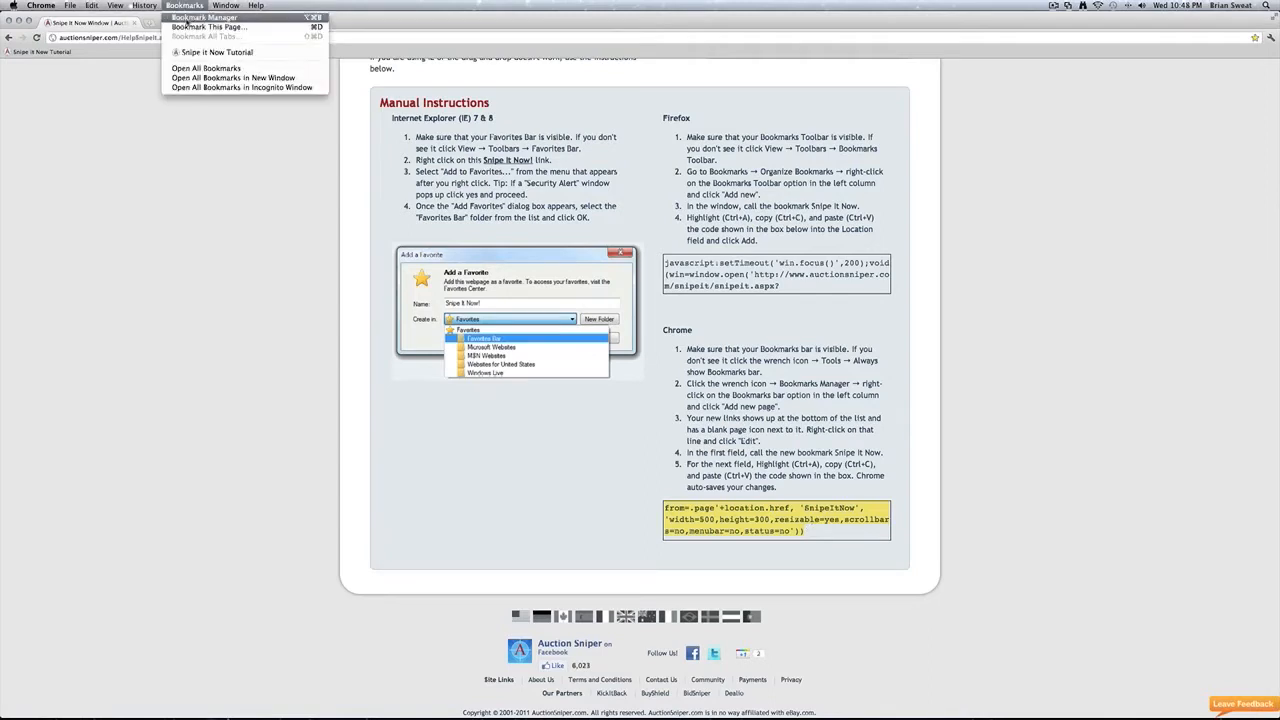
Step: Add a 'Snipe It Now!' page to the Bookmarks Bar from the Bookmark Manager
{"action": "left_click", "coordinate": [203, 17]}
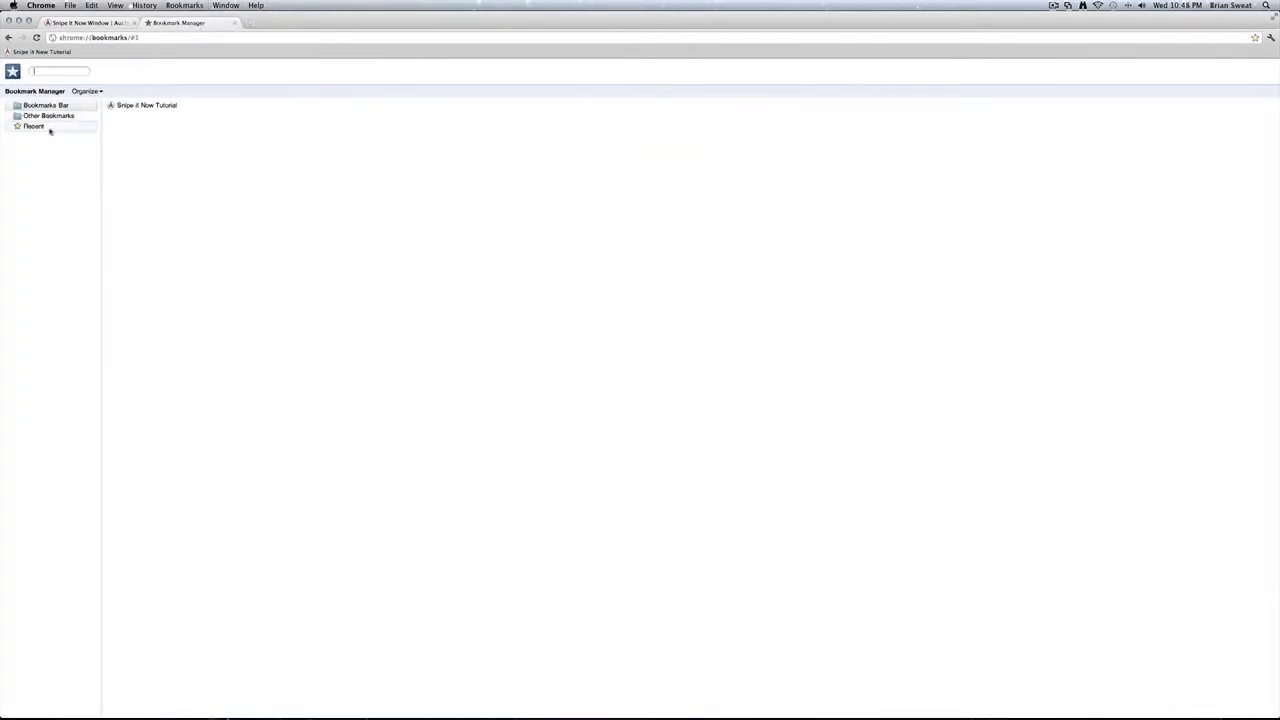
{"action": "right_click", "coordinate": [46, 105]}
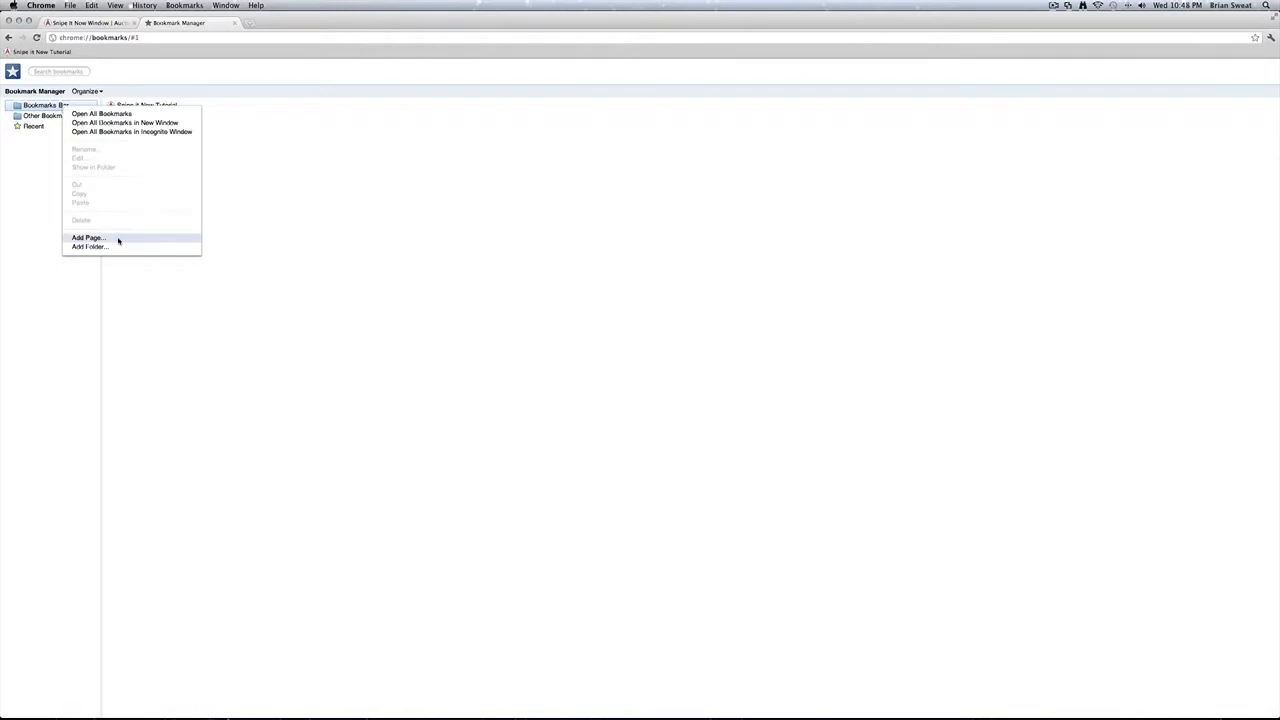
{"action": "left_click", "coordinate": [89, 238]}
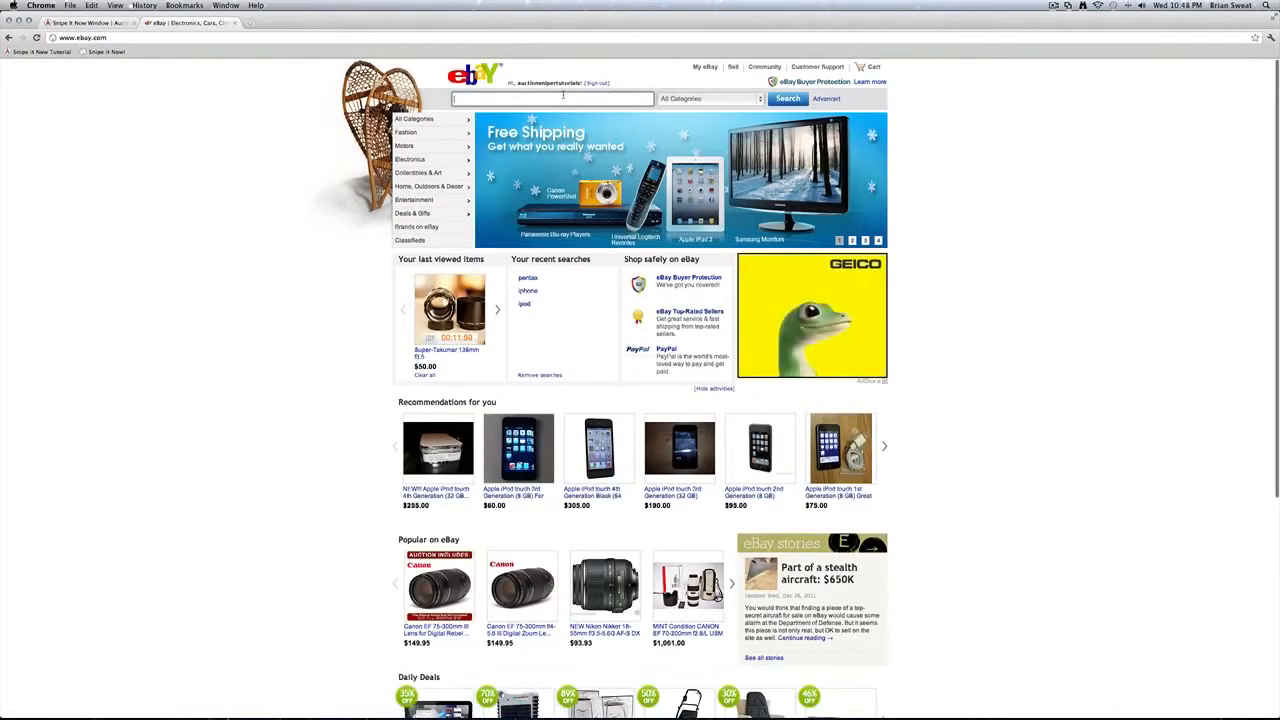
Step: Search eBay for 'pent' and select the Helios 44-2 lens listing's item number
{"action": "type", "text": "pent"}
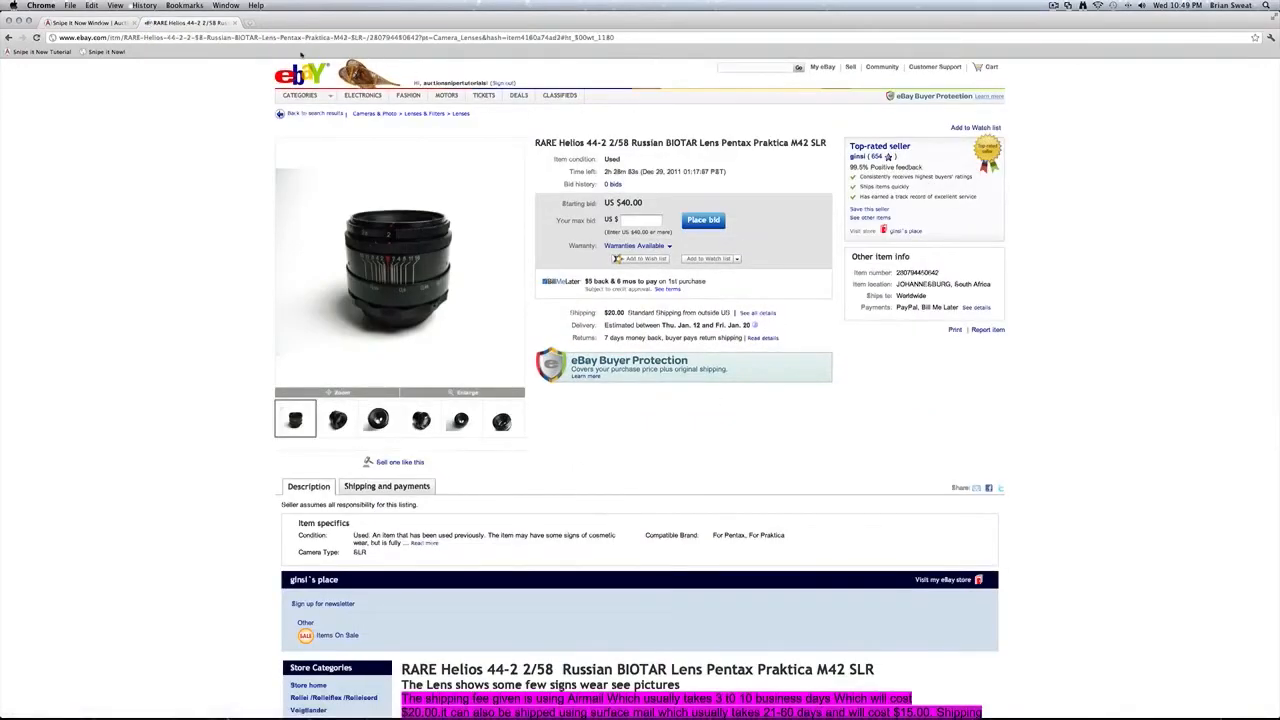
{"action": "double_click", "coordinate": [917, 272]}
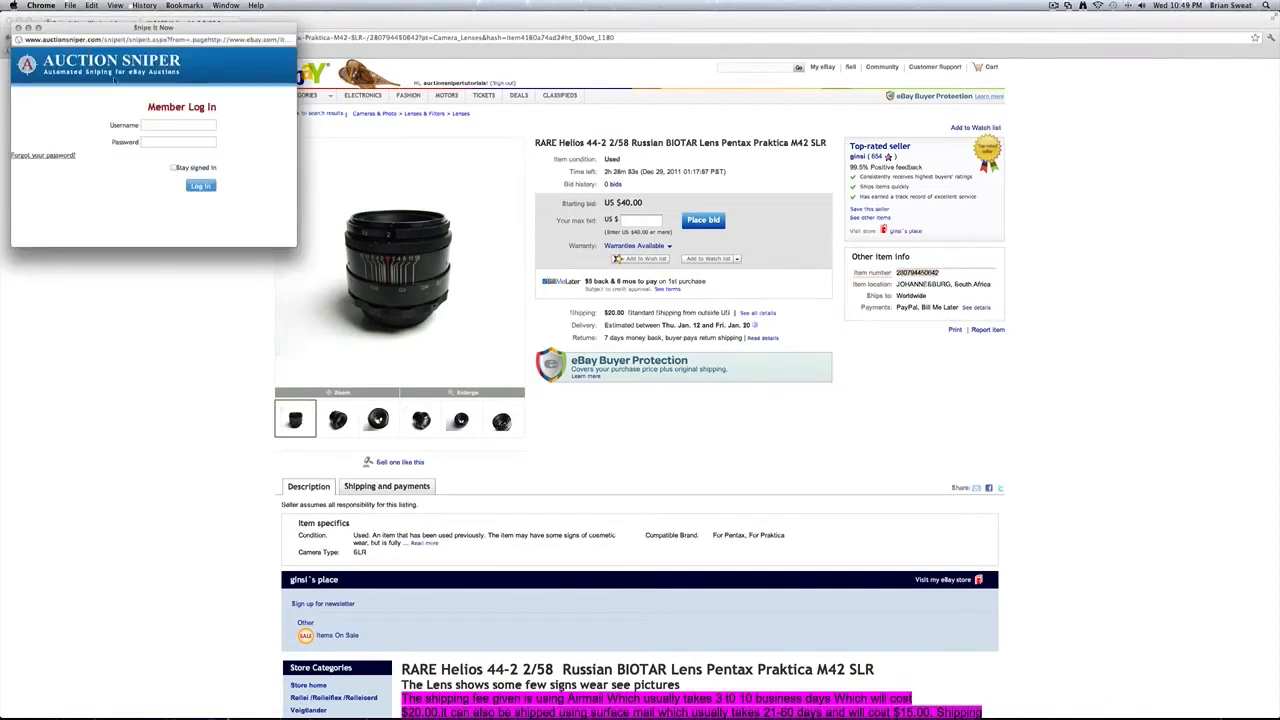
Step: Log in to Auction Sniper and add a $44.00 snipe with 2 bid increments
{"action": "type", "text": "aus"}
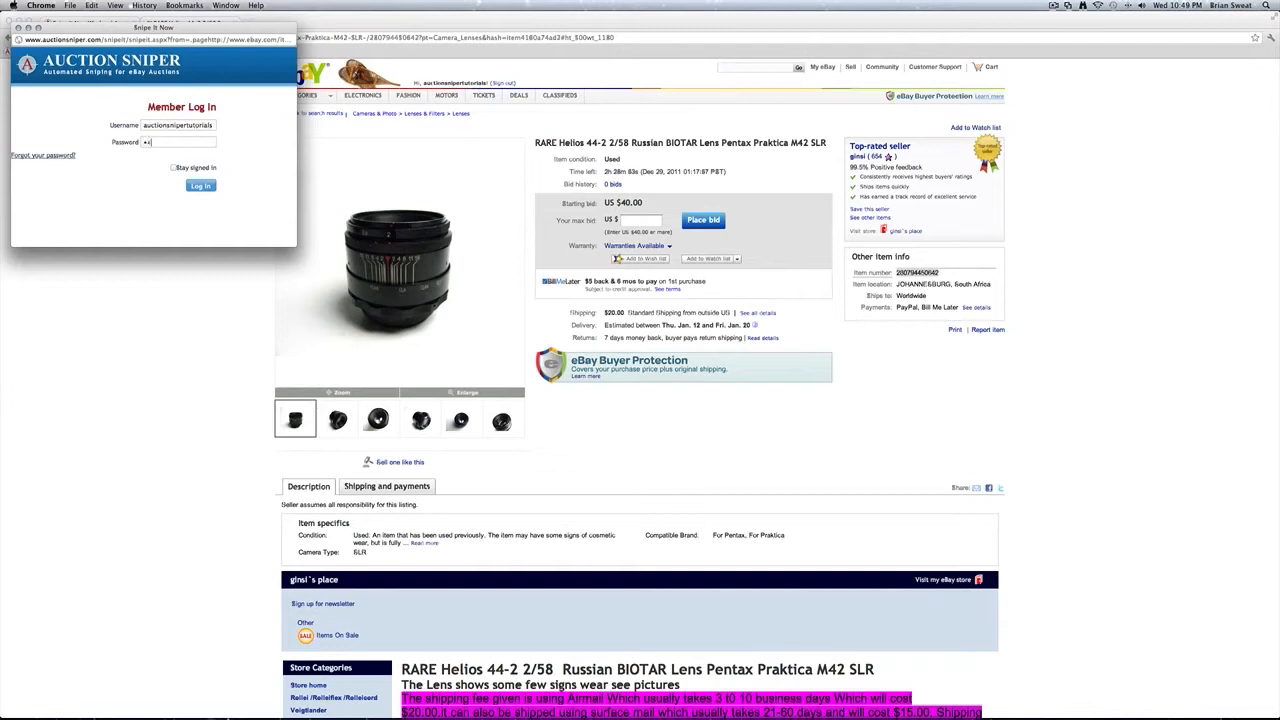
{"action": "left_click", "coordinate": [200, 185]}
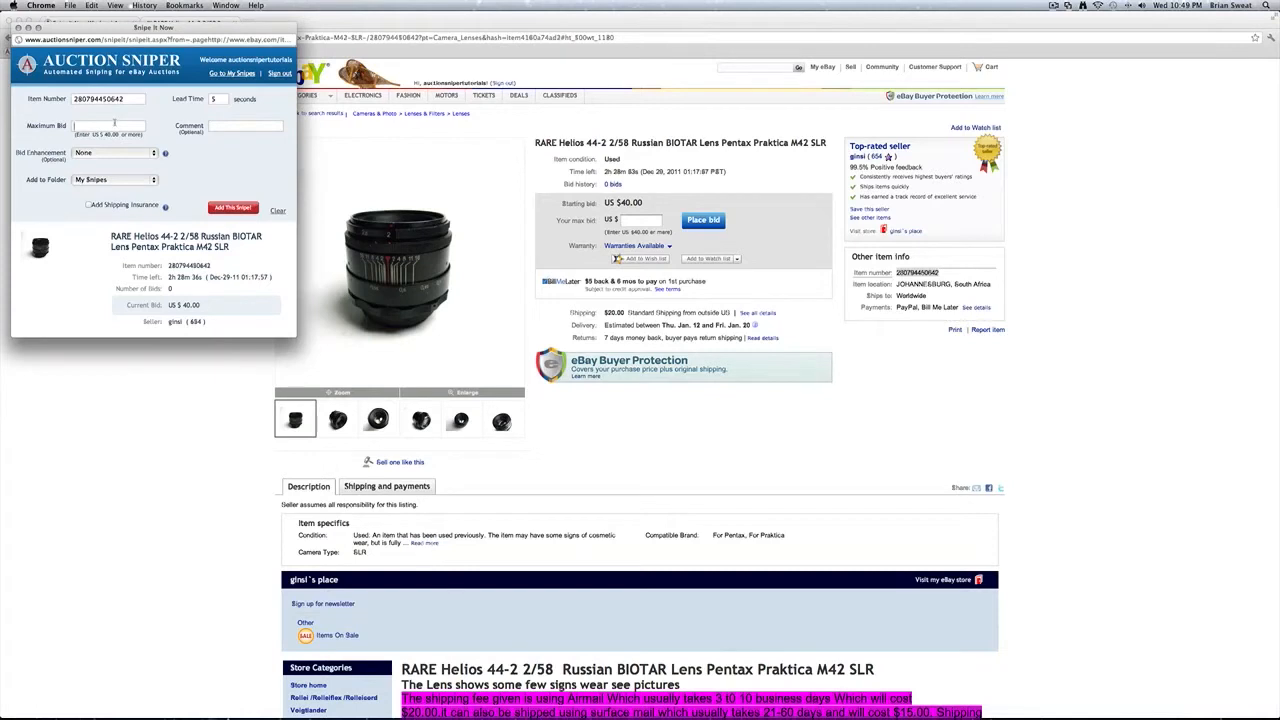
{"action": "type", "text": "44.00"}
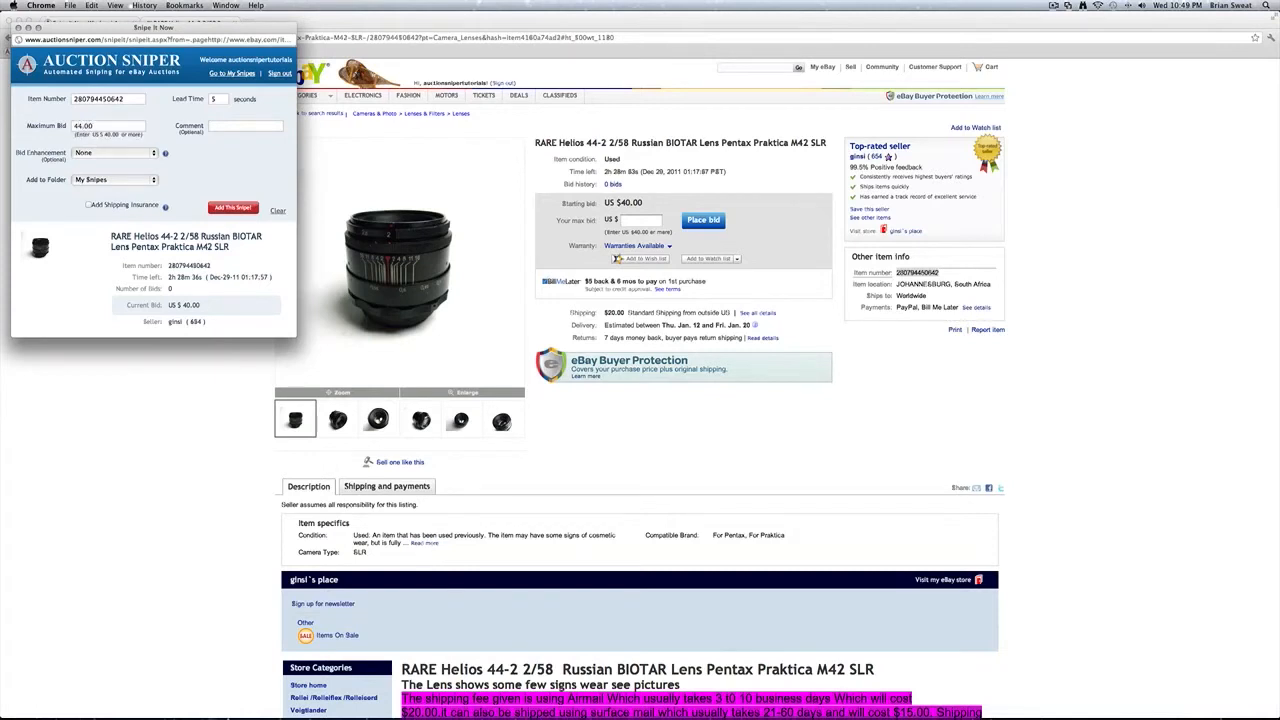
{"action": "left_click", "coordinate": [113, 152]}
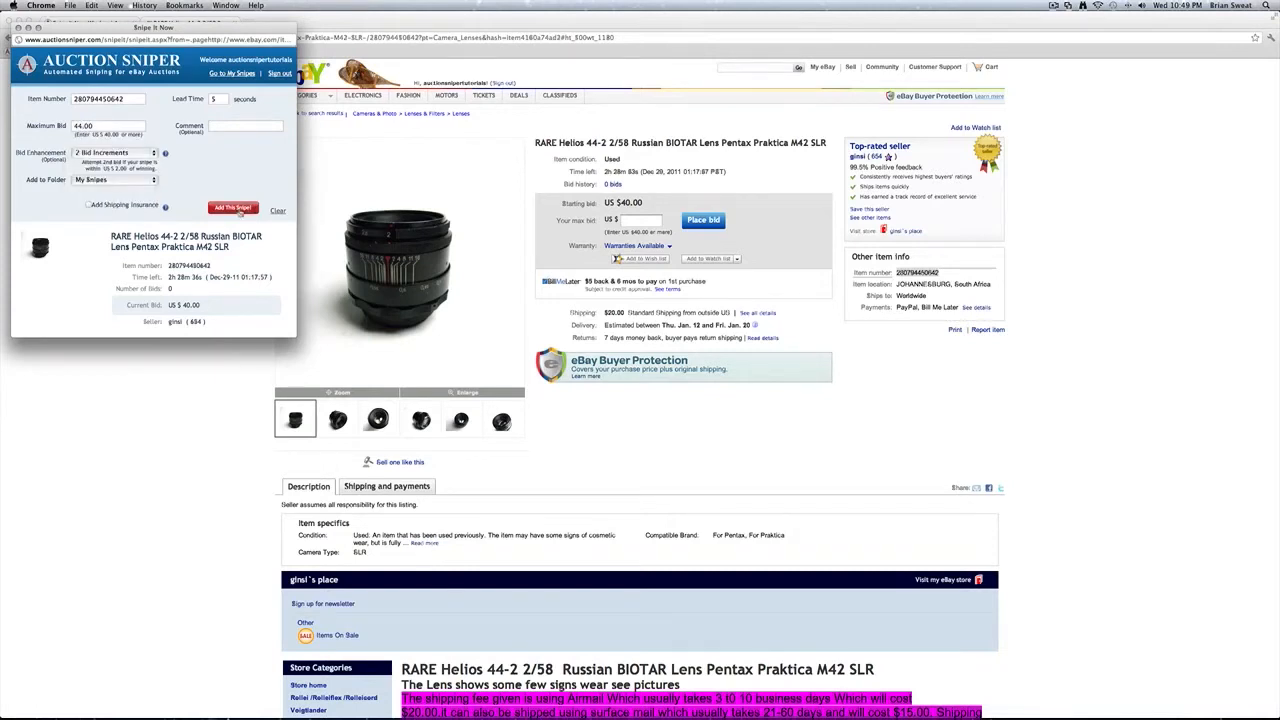
{"action": "left_click", "coordinate": [233, 208]}
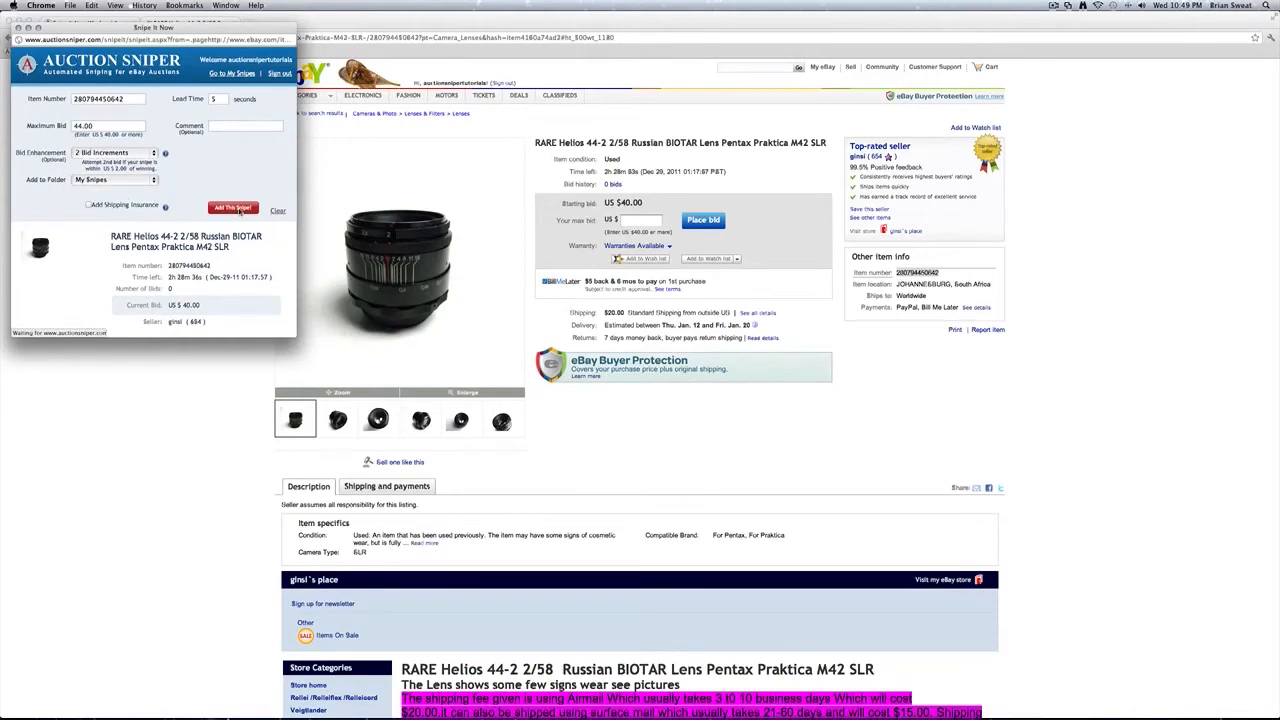
{"action": "left_click", "coordinate": [232, 208]}
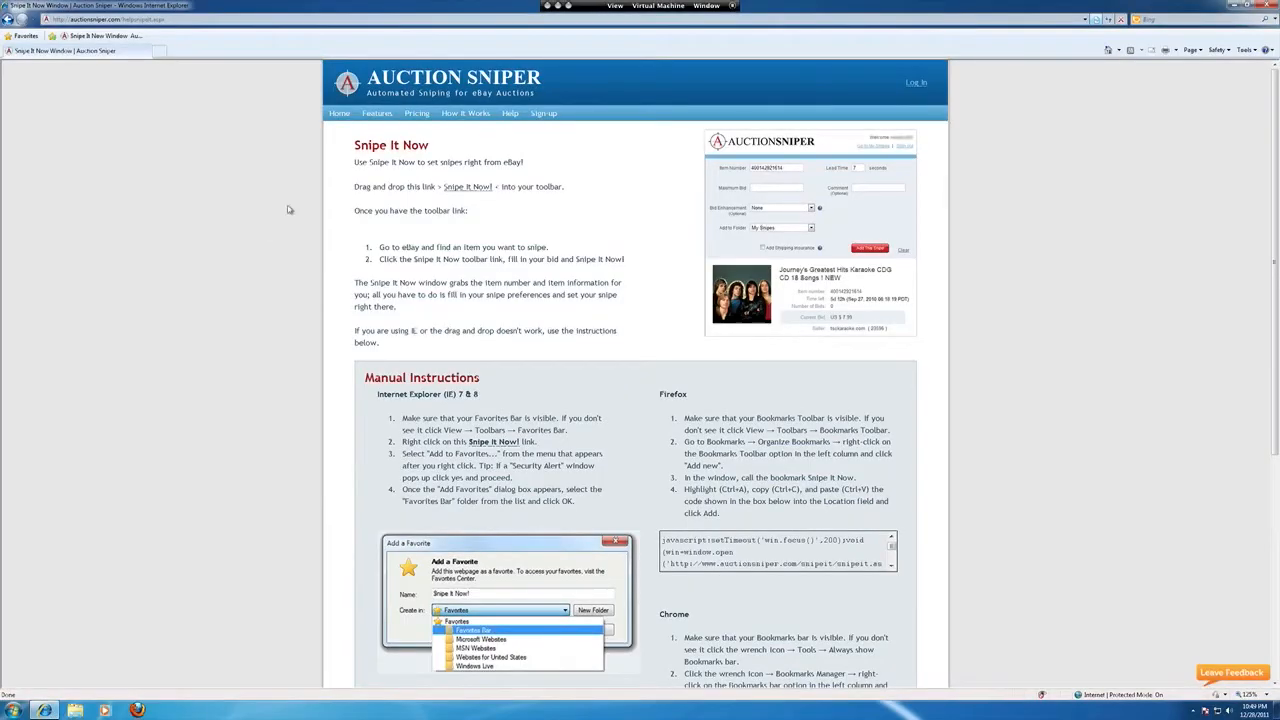
Step: Add the help page's Snipe It Now! link to Internet Explorer favorites
{"action": "scroll", "scroll_direction": "down", "scroll_amount": 3}
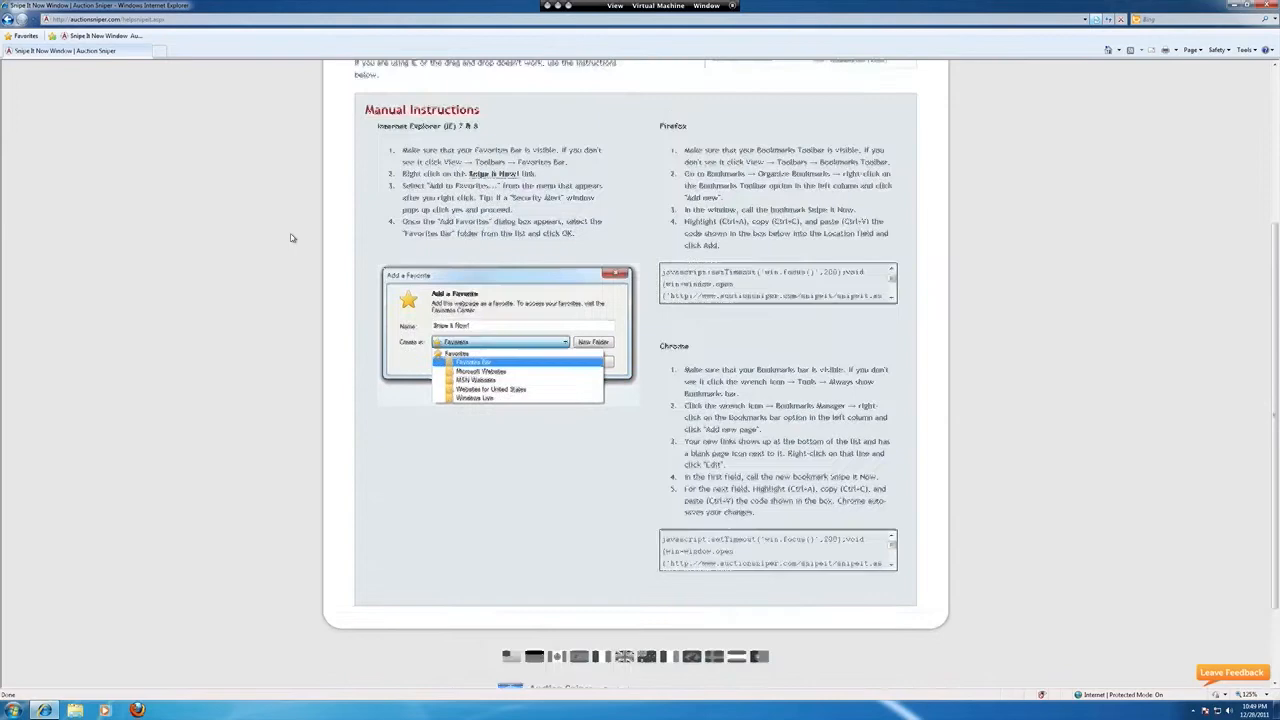
{"action": "scroll", "scroll_direction": "up", "scroll_amount": 3}
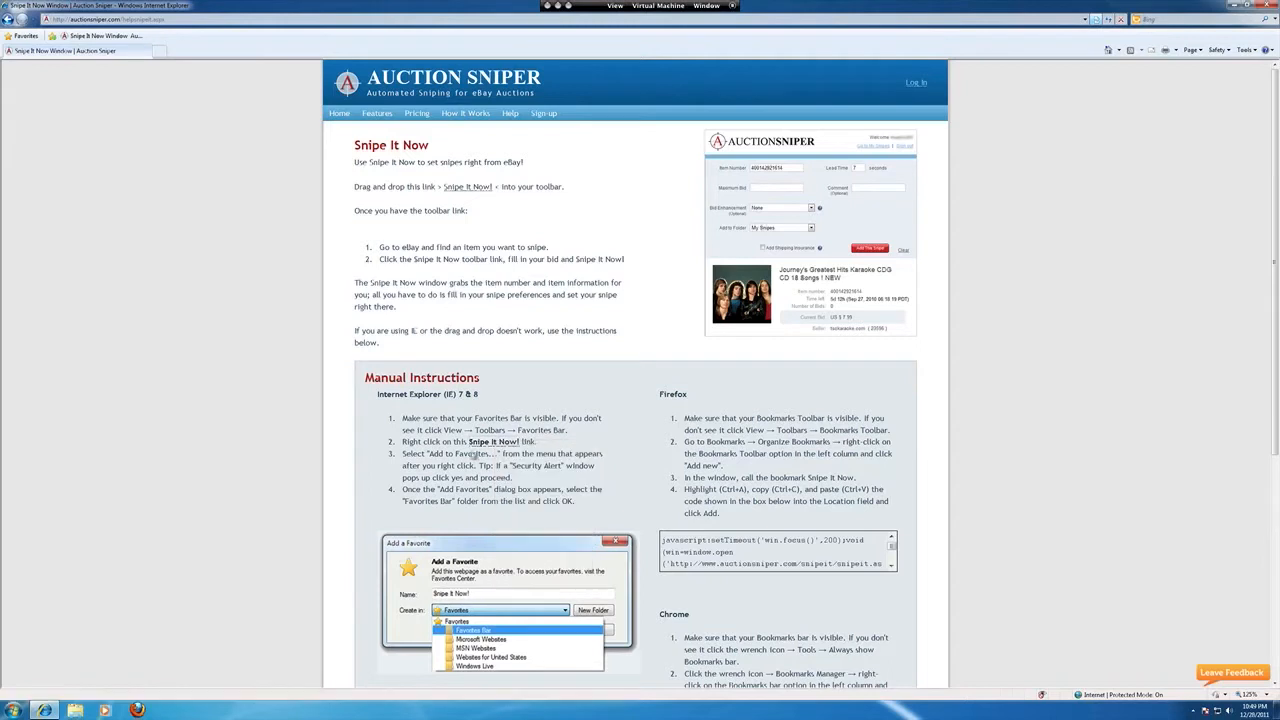
{"action": "right_click", "coordinate": [493, 441]}
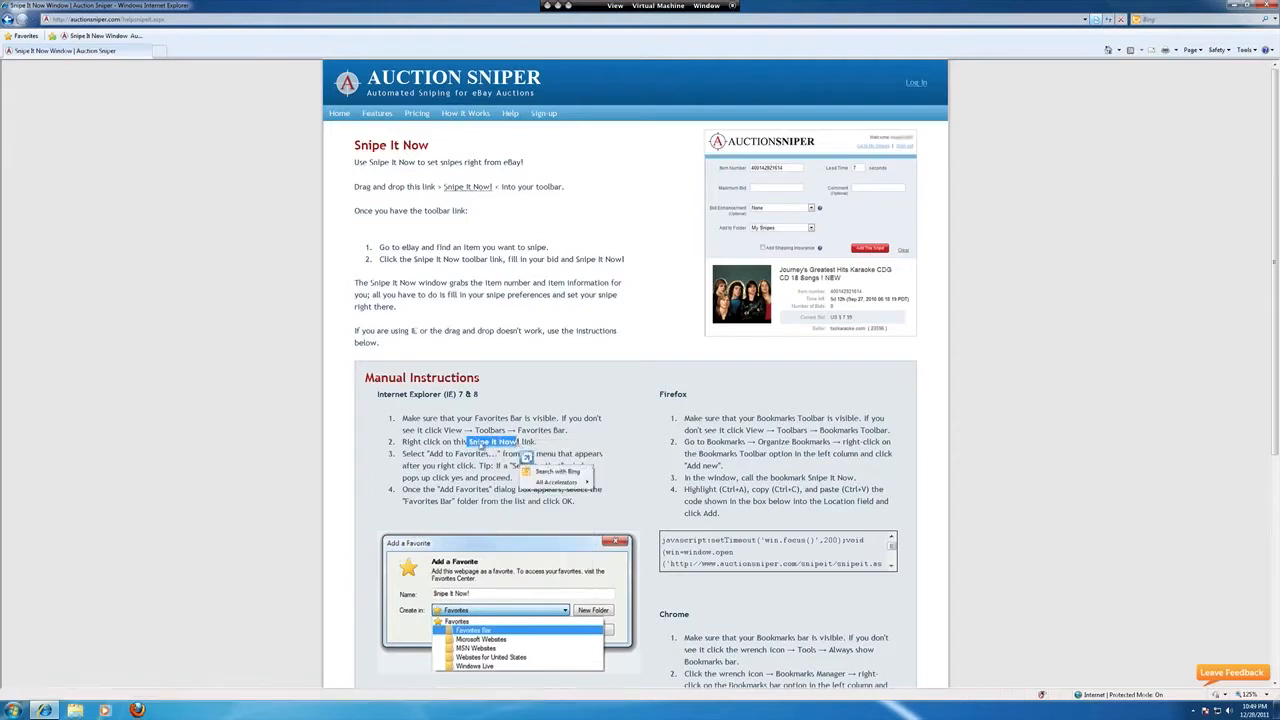
{"action": "right_click", "coordinate": [492, 441]}
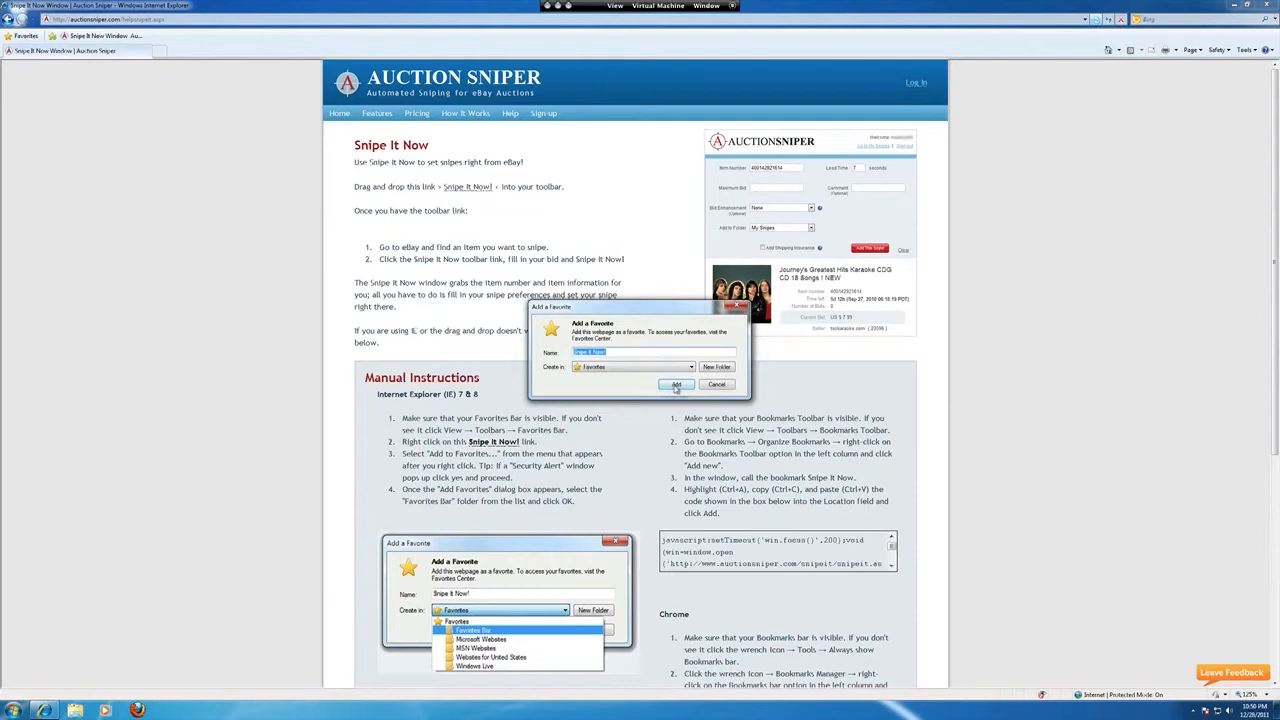
{"action": "left_click", "coordinate": [677, 385]}
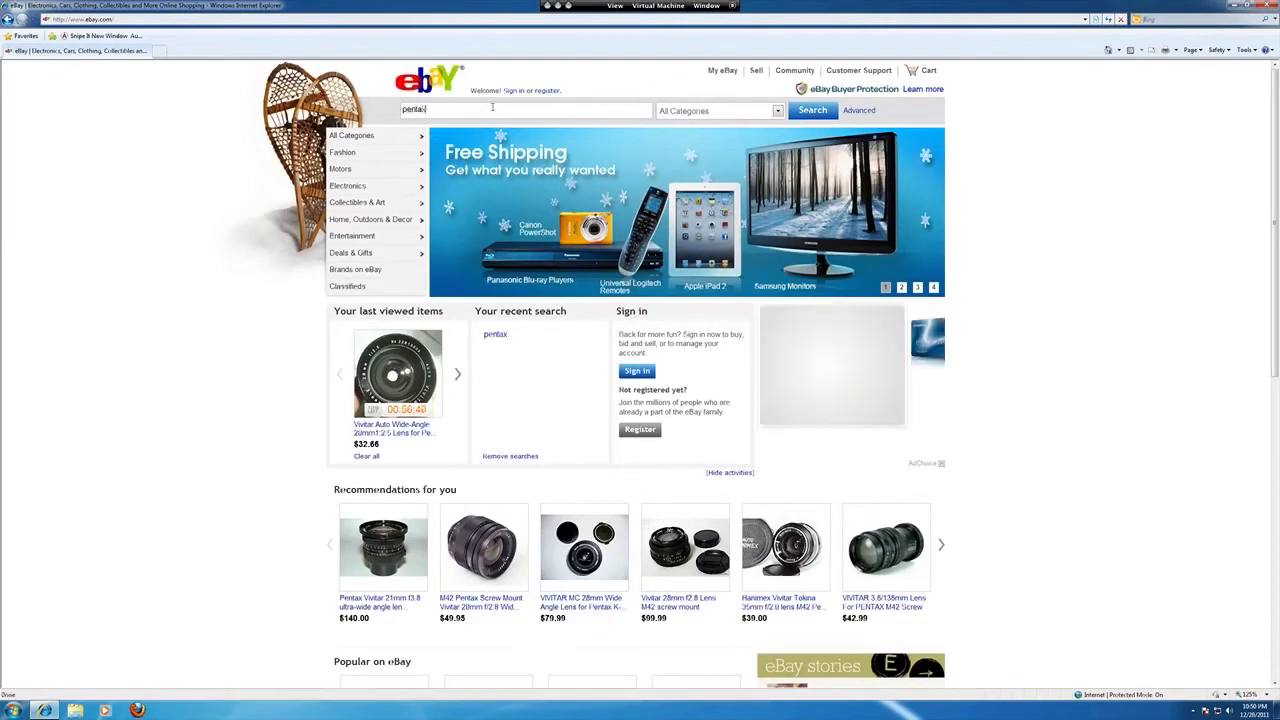
Step: Search eBay for pentax, open the Super-Takumar 135mm f3.5 listing, and show Favorites
{"action": "left_click", "coordinate": [812, 110]}
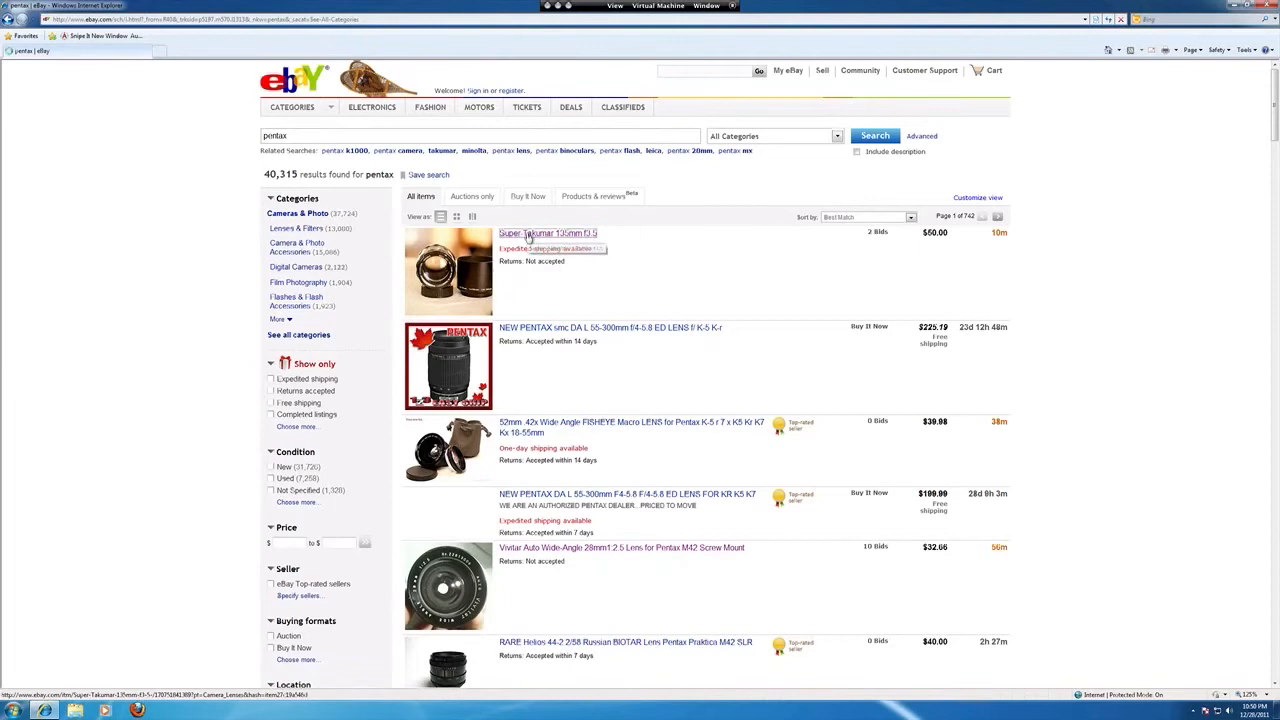
{"action": "left_click", "coordinate": [548, 233]}
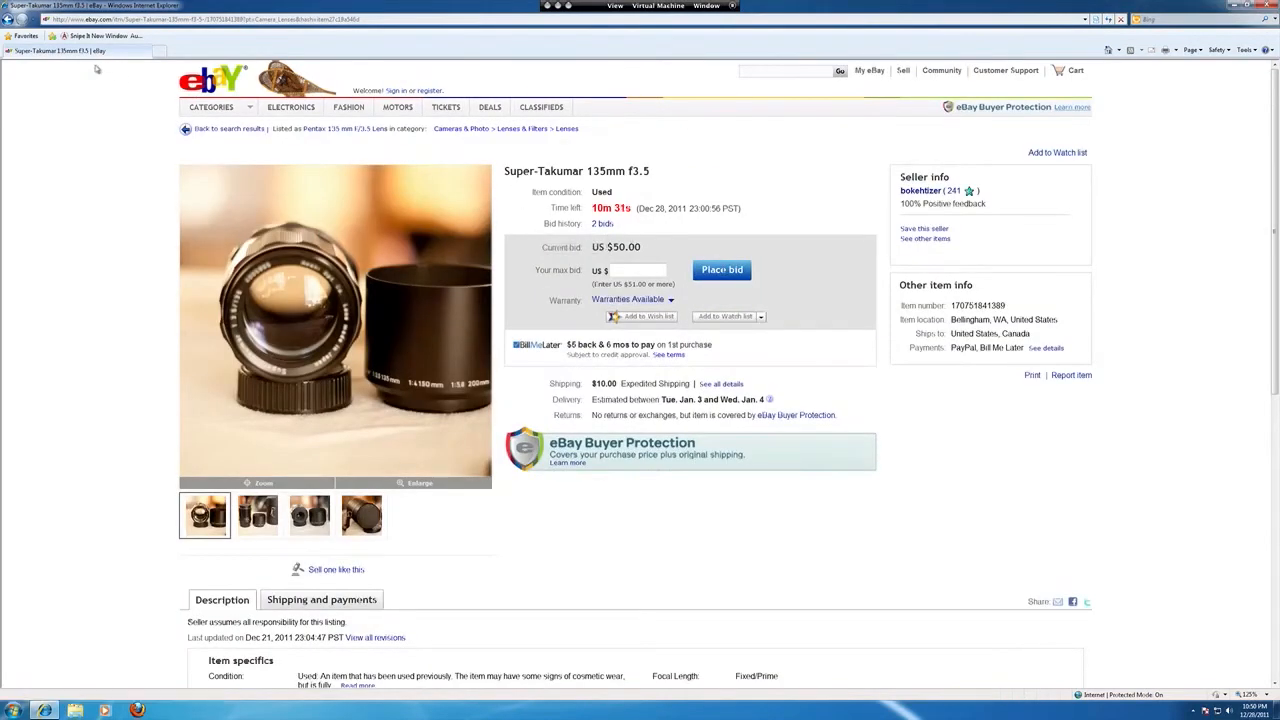
{"action": "left_click", "coordinate": [24, 36]}
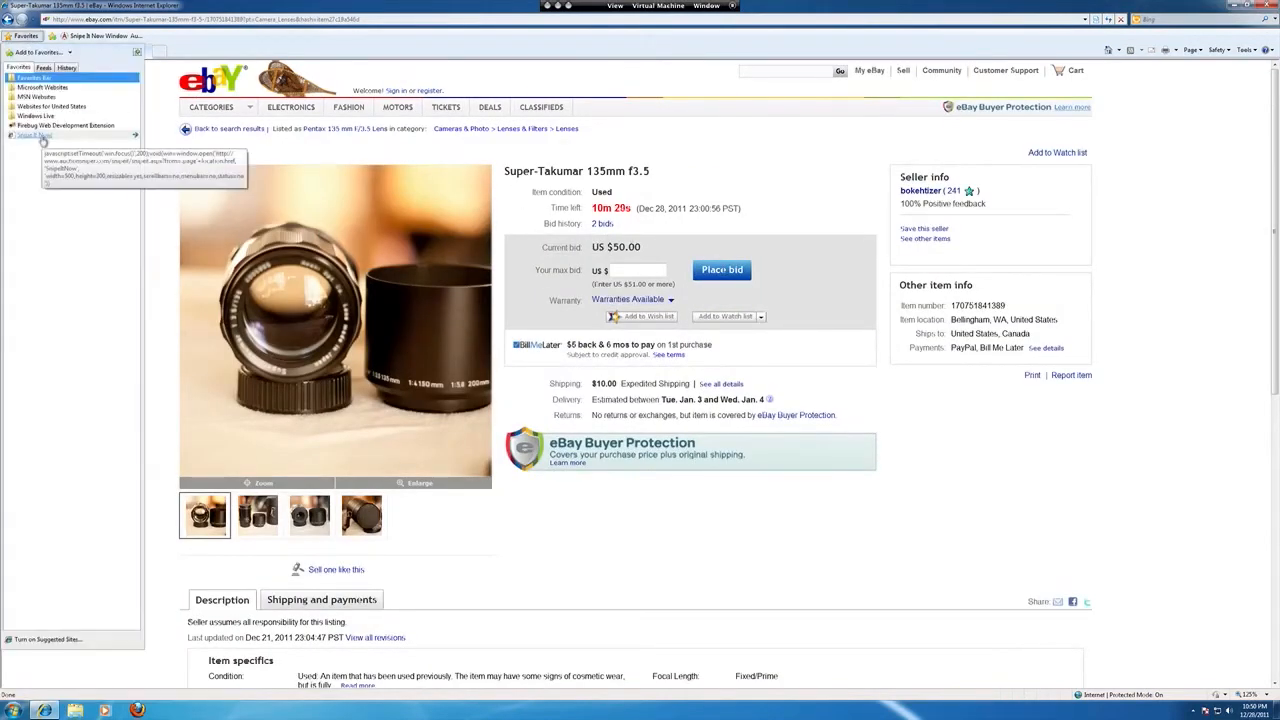
Step: Run the Snipe It Now favorite, log in, add a $55.00 snipe, and close the popup
{"action": "left_click", "coordinate": [33, 135]}
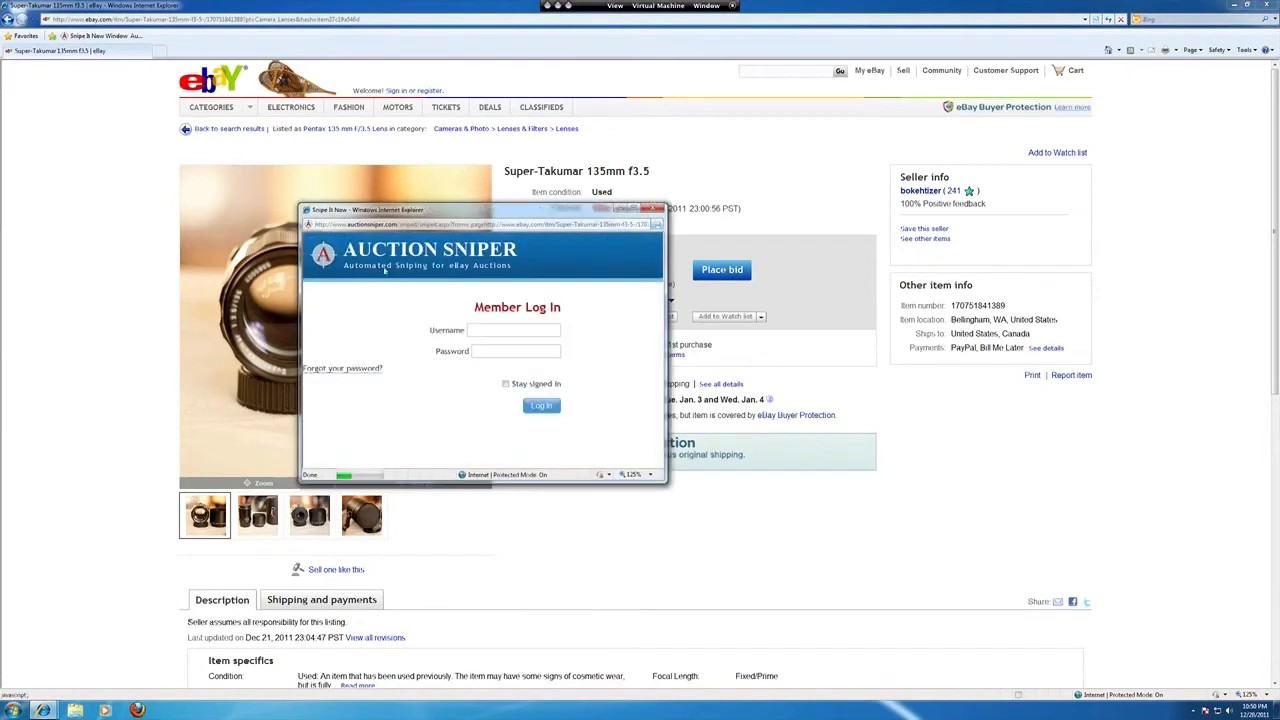
{"action": "type", "text": "auc"}
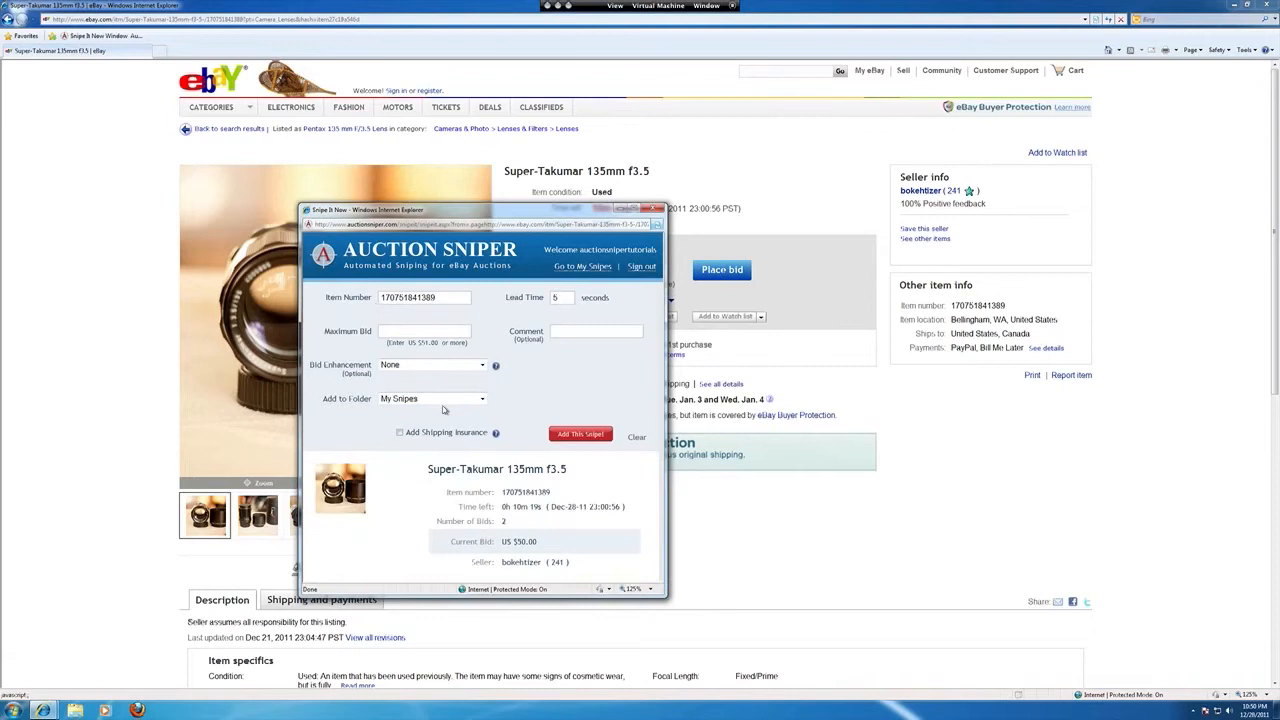
{"action": "type", "text": "55.00"}
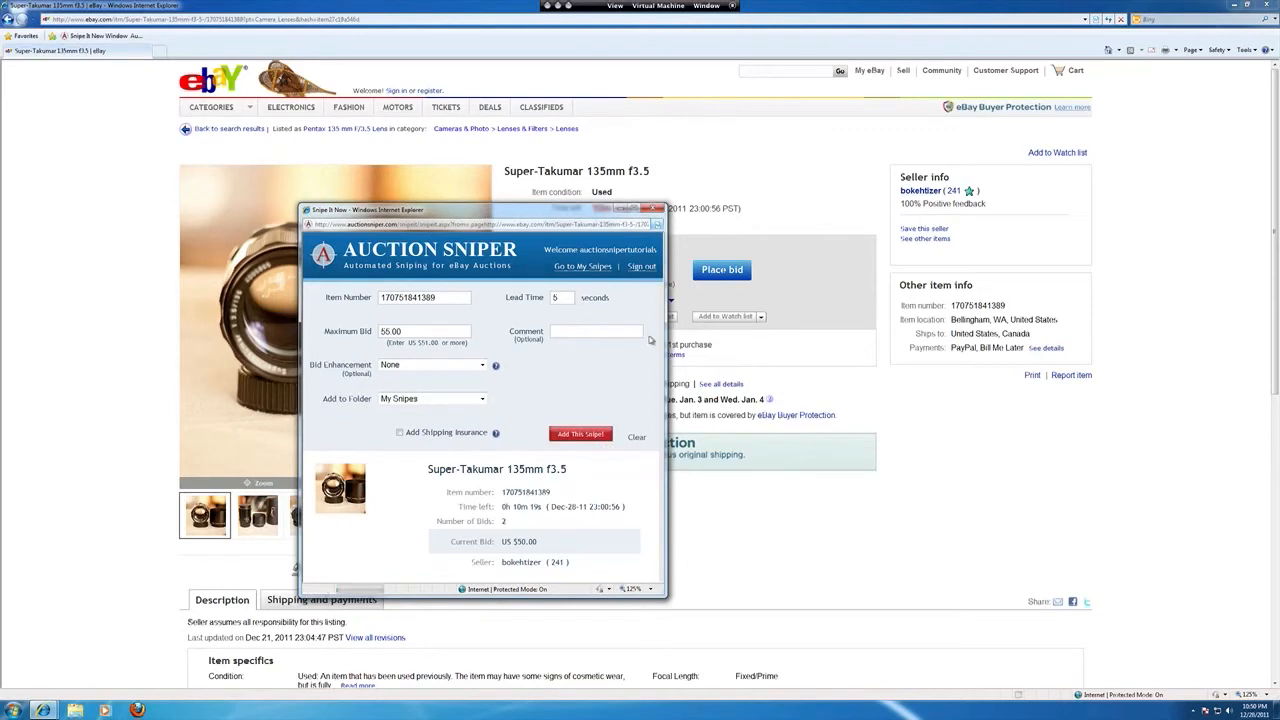
{"action": "left_click", "coordinate": [580, 434]}
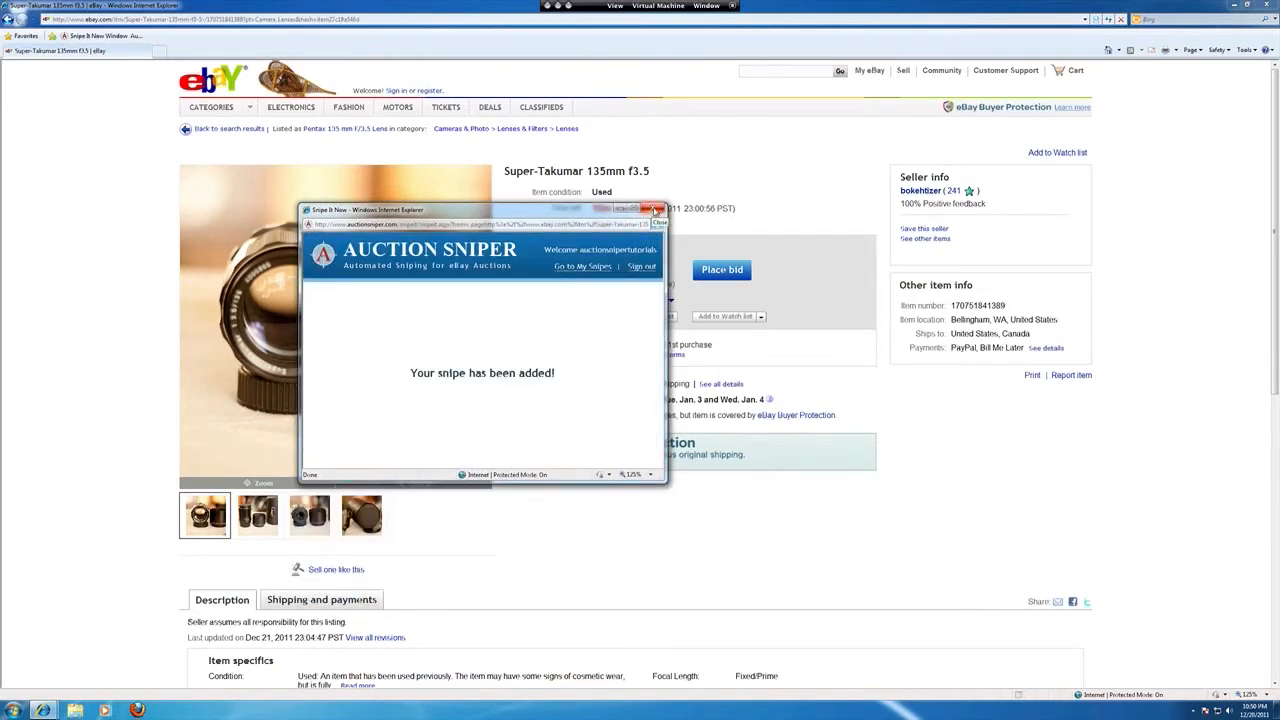
{"action": "left_click", "coordinate": [659, 209]}
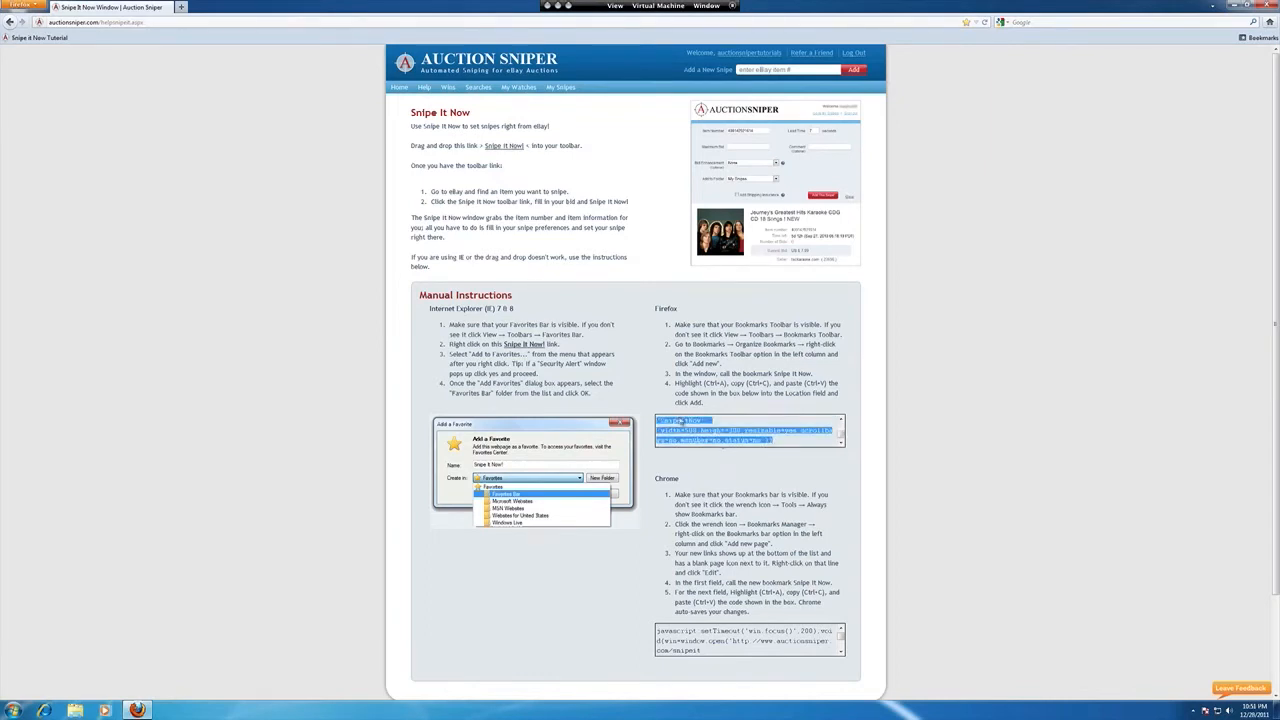
Step: Open Firefox's Library window through Bookmarks > Show All Bookmarks
{"action": "left_click", "coordinate": [1262, 38]}
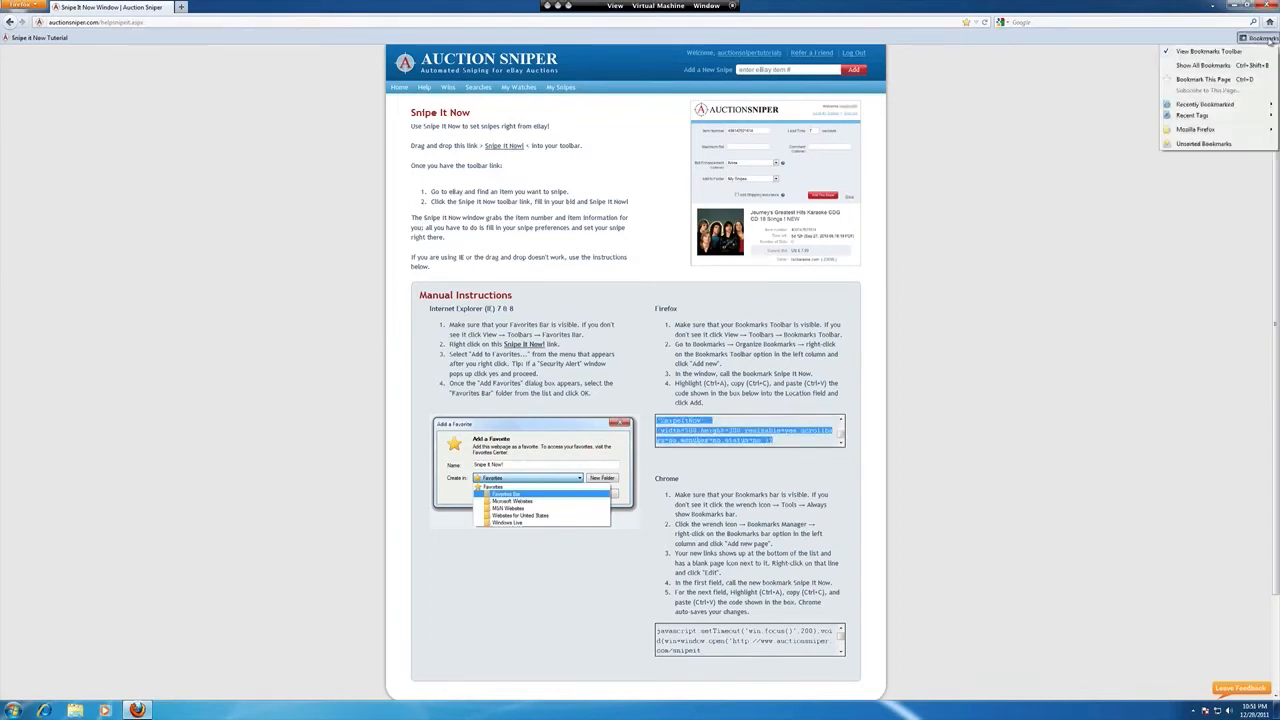
{"action": "left_click", "coordinate": [1204, 64]}
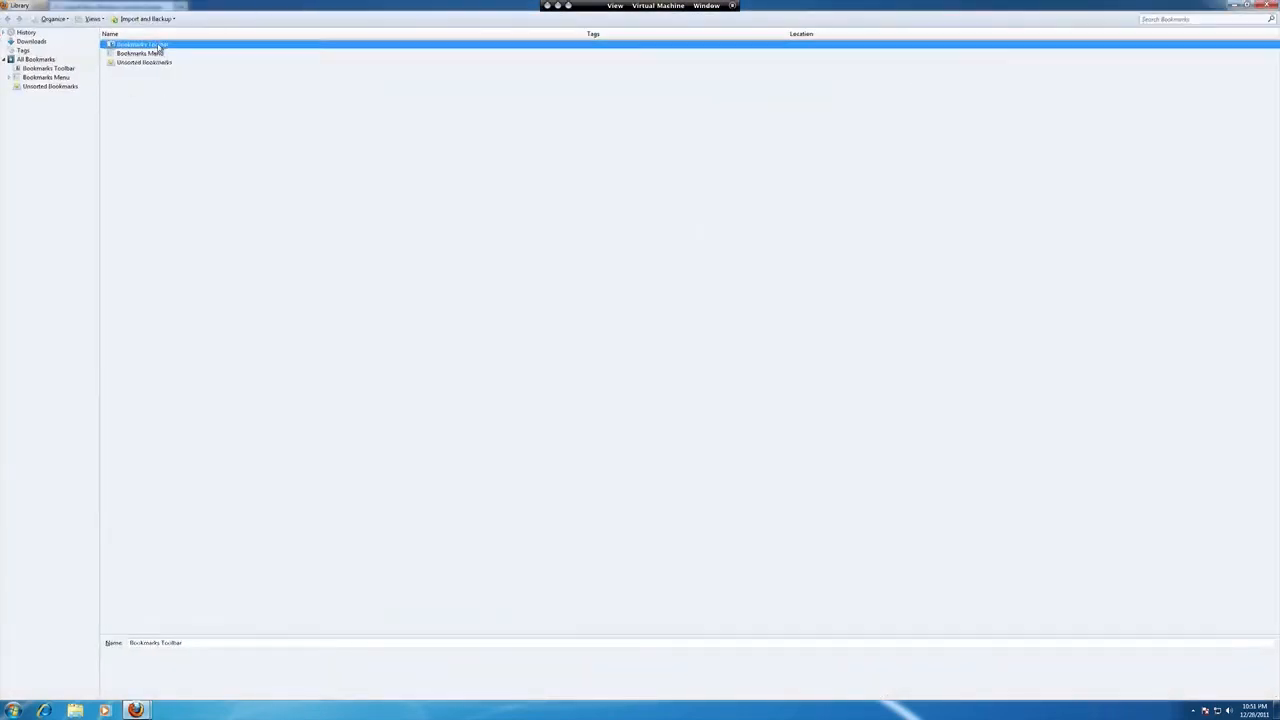
Step: Create a 'Snipe it Now!' bookmark holding the snipe code in the Bookmarks Toolbar folder
{"action": "right_click", "coordinate": [140, 44]}
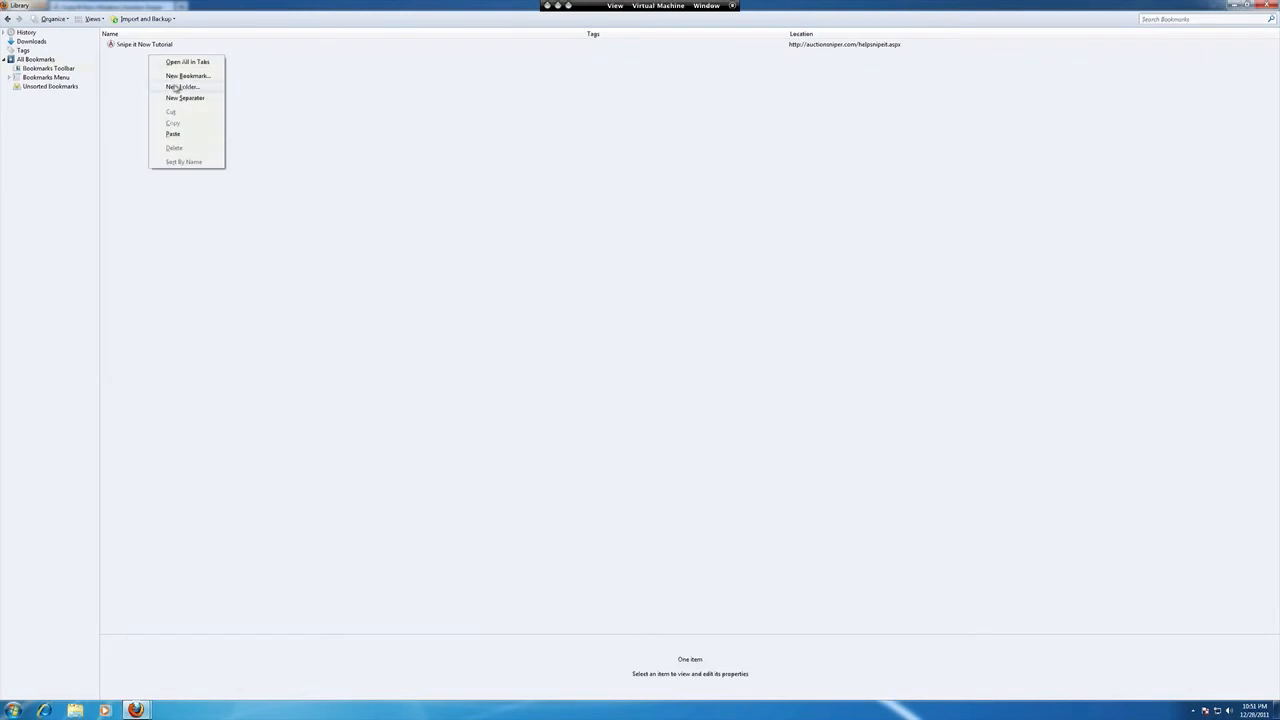
{"action": "left_click", "coordinate": [188, 76]}
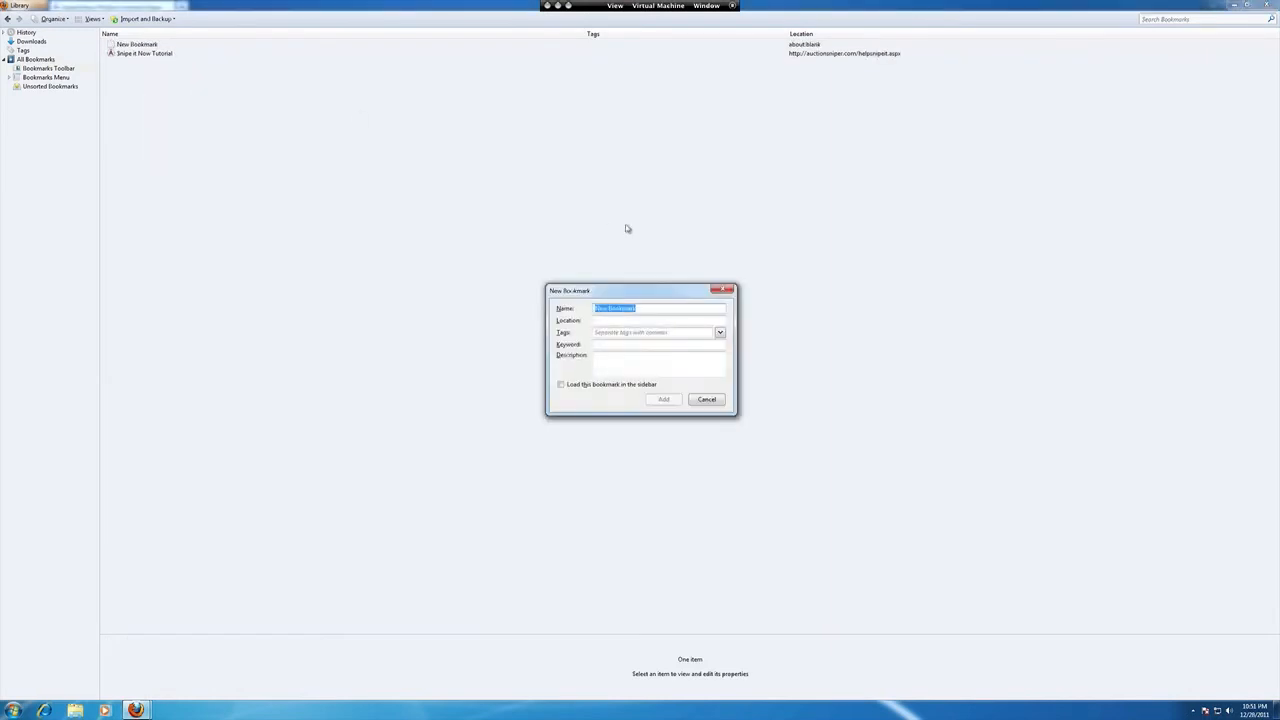
{"action": "type", "text": "Snipe it Now!"}
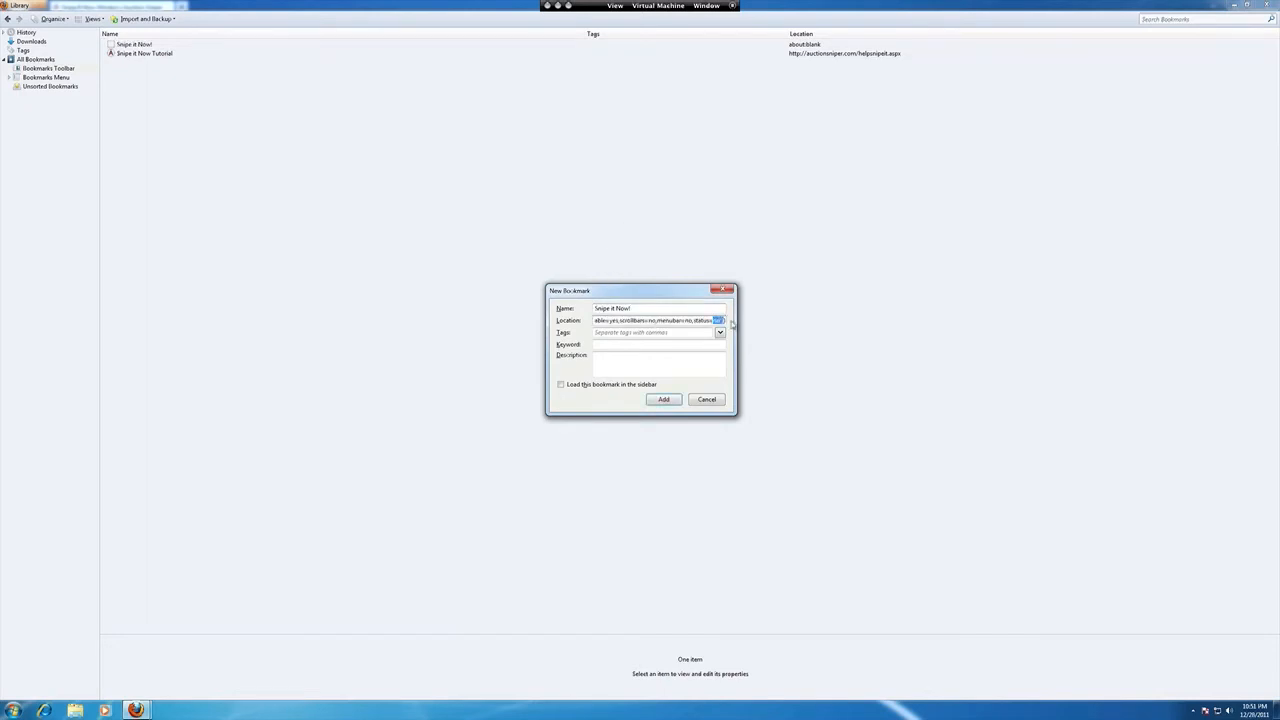
{"action": "left_click", "coordinate": [664, 399]}
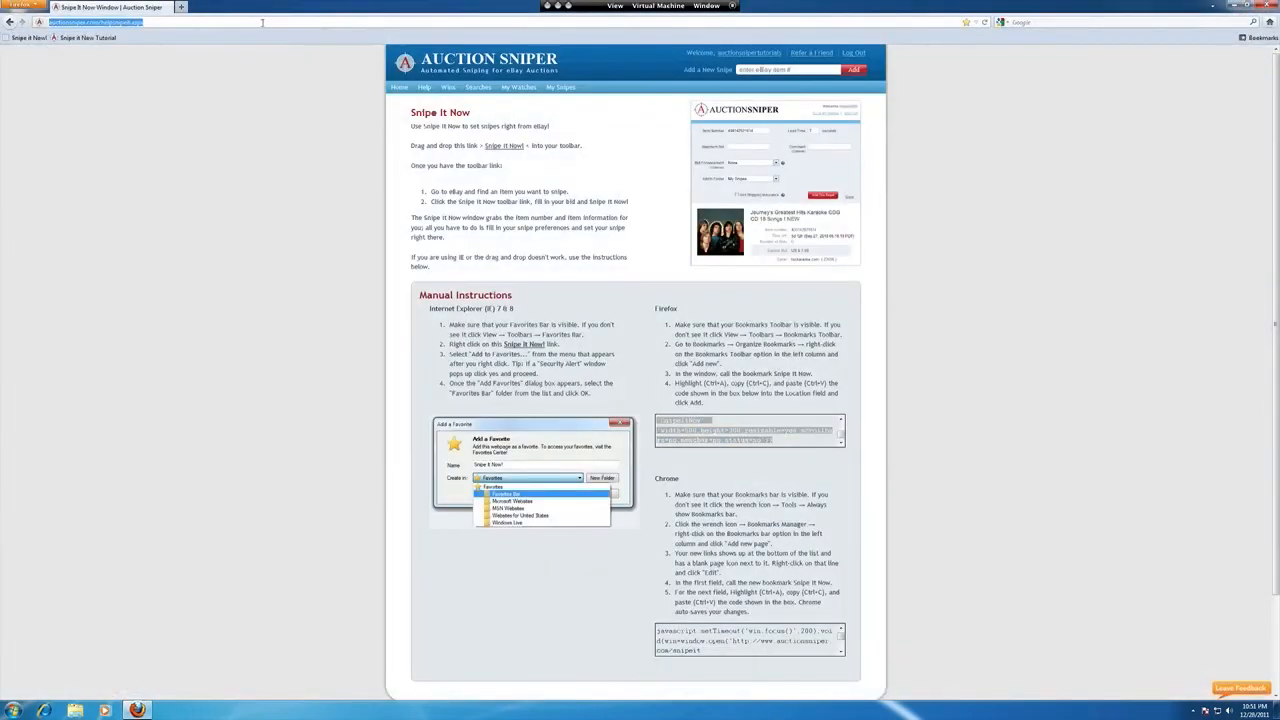
{"action": "type", "text": "www.ebay.com"}
{"action": "type", "text": "pentax"}
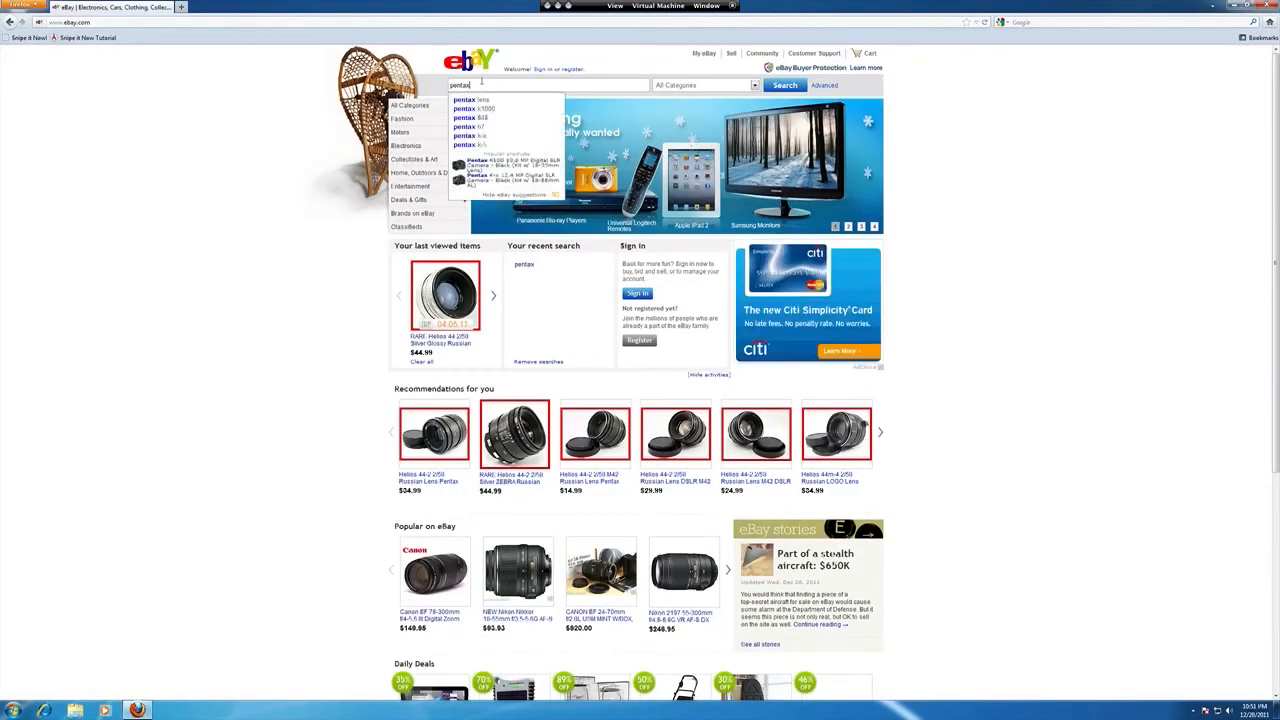
{"action": "left_click", "coordinate": [785, 85]}
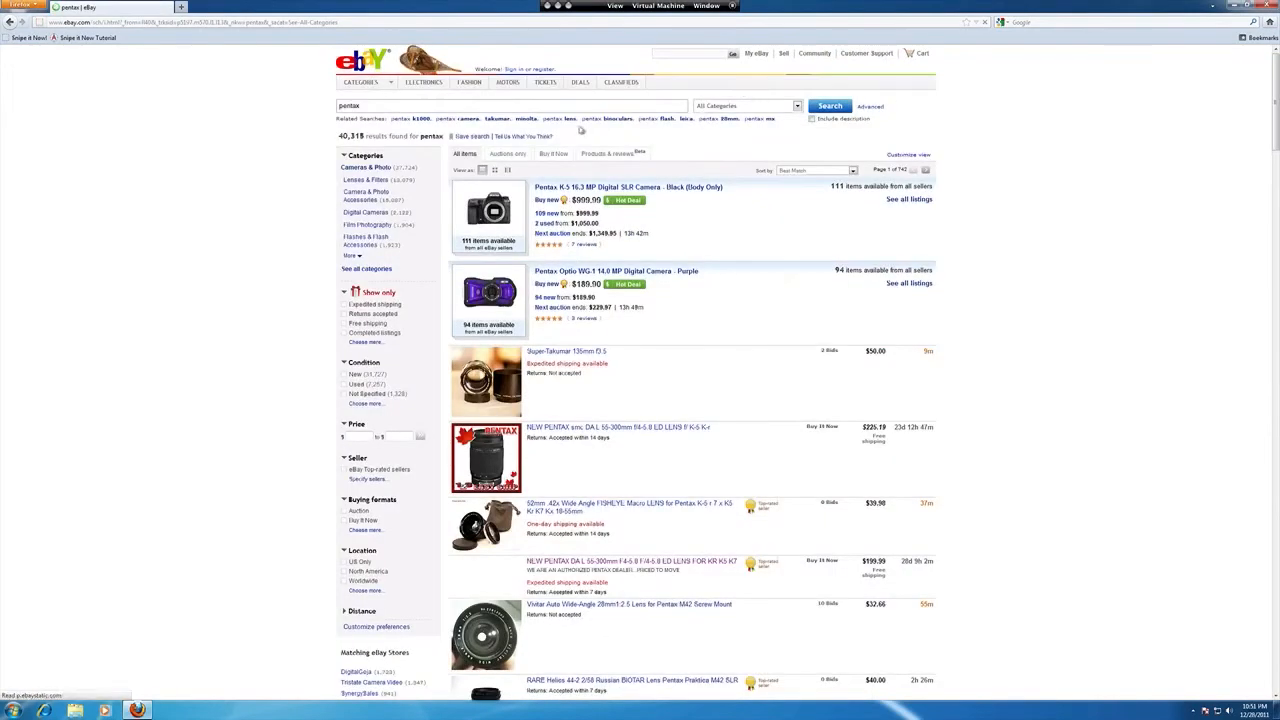
{"action": "scroll", "scroll_direction": "down", "scroll_amount": 3}
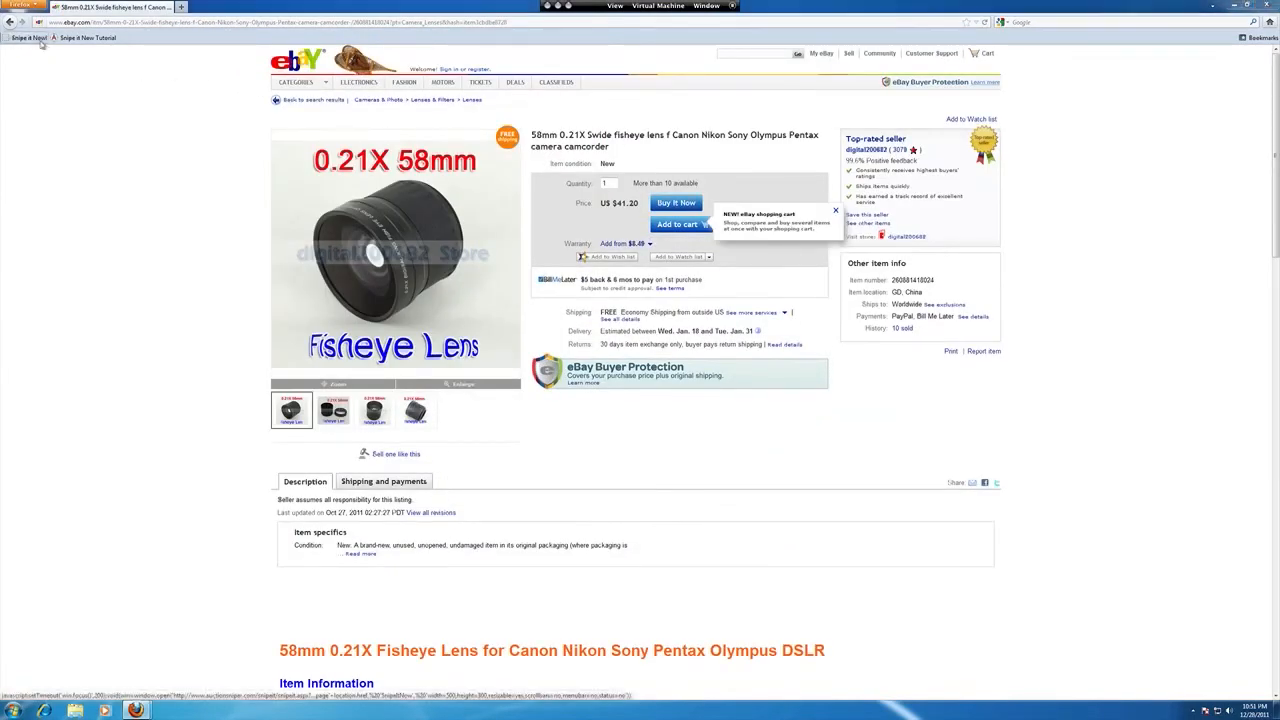
{"action": "left_click", "coordinate": [27, 37]}
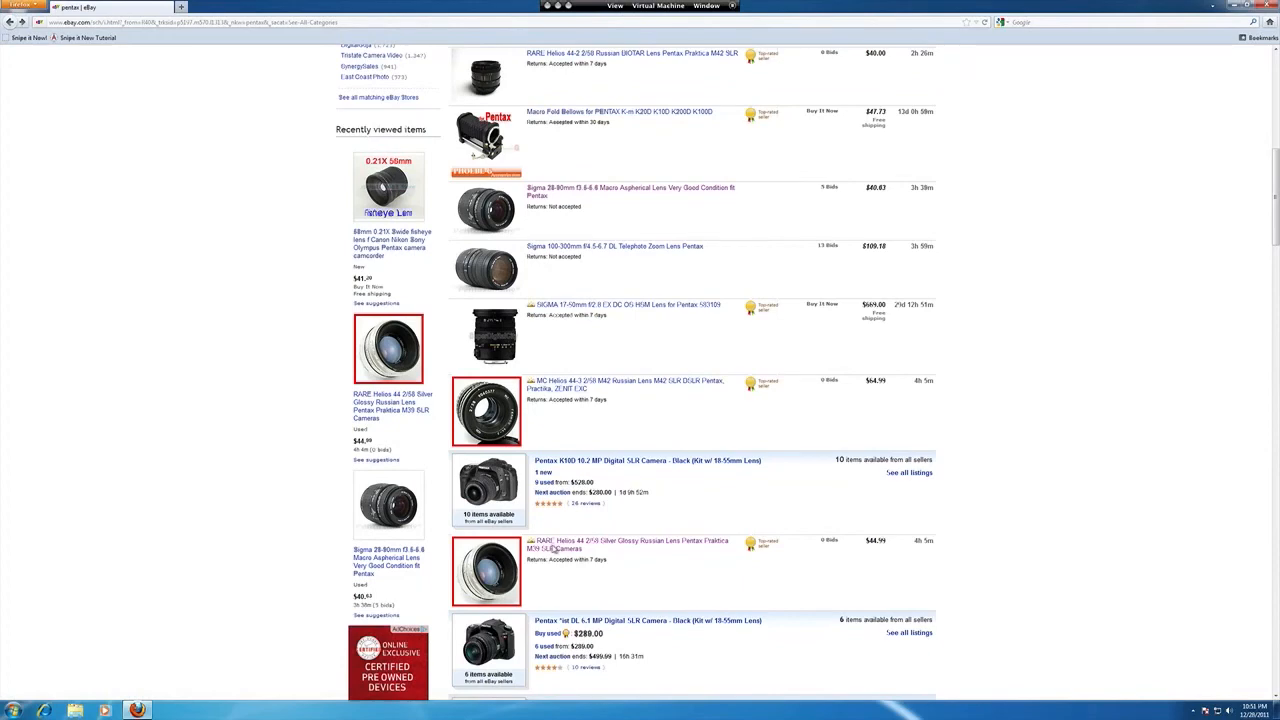
{"action": "mouse_move", "coordinate": [551, 544]}
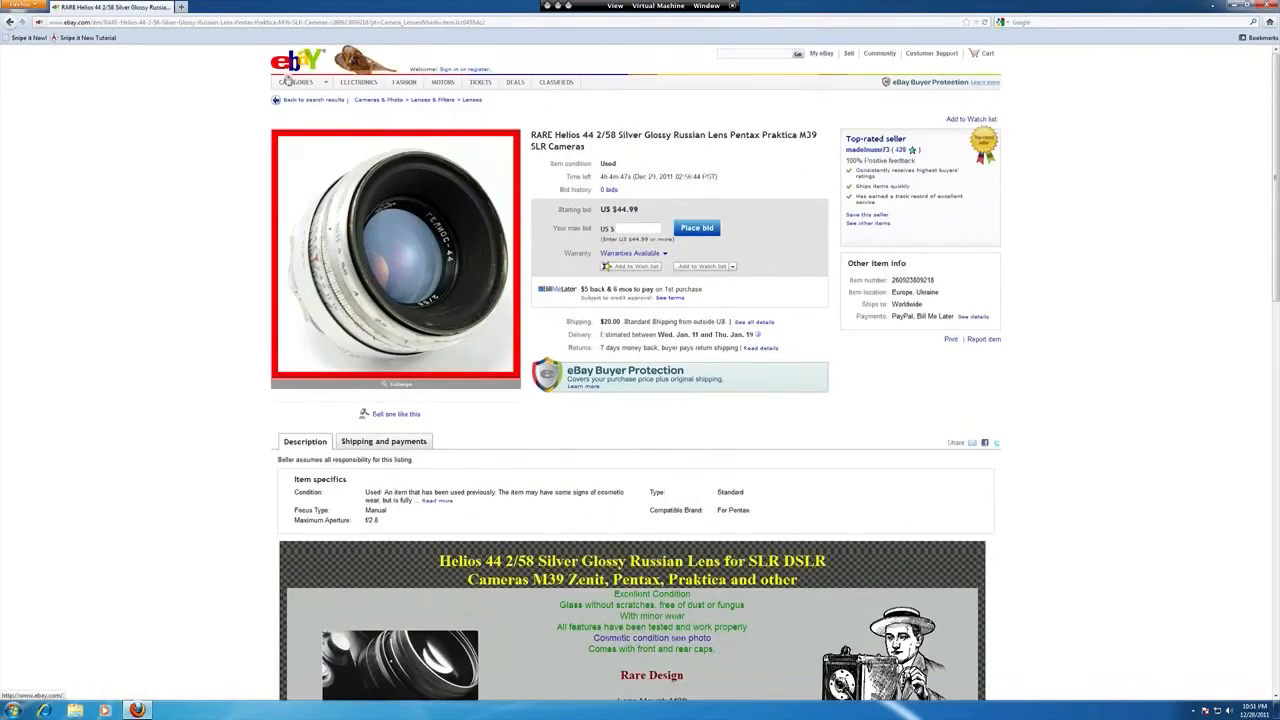
{"action": "left_click", "coordinate": [28, 37]}
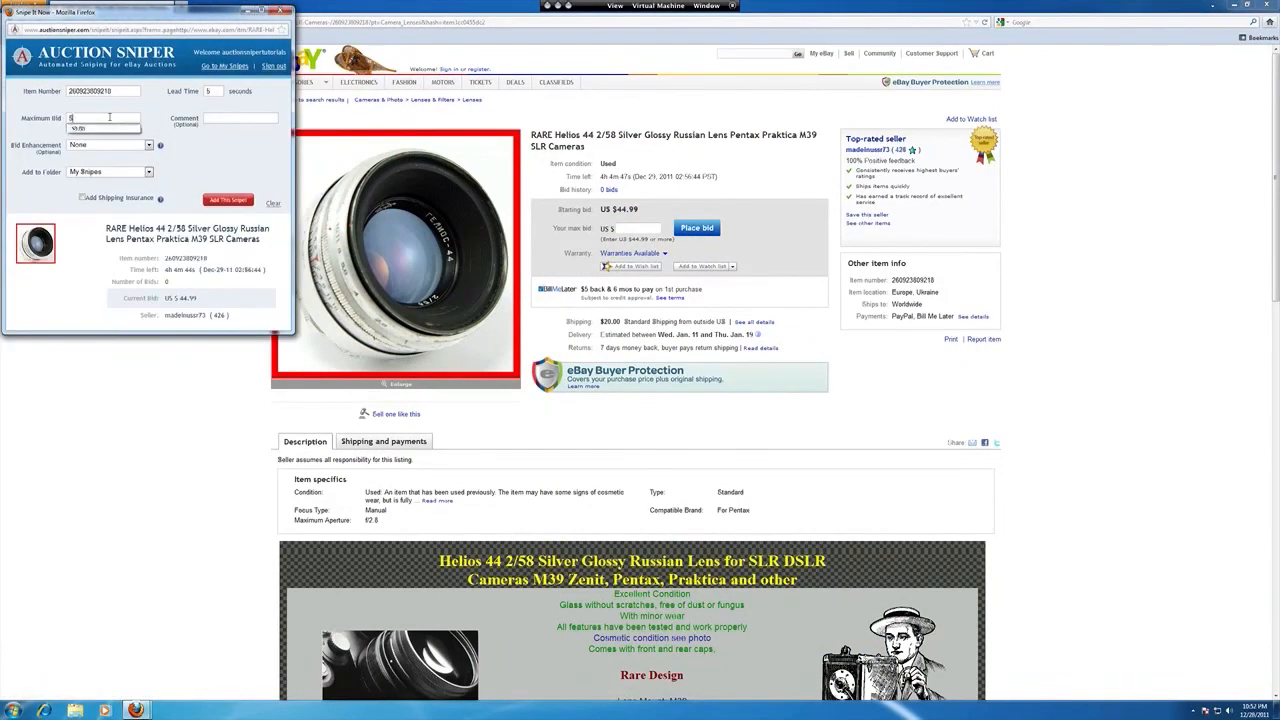
Step: Enter a 50.00 maximum bid and add the snipe for the Helios 44 2/58 Silver lens
{"action": "type", "text": "50.00"}
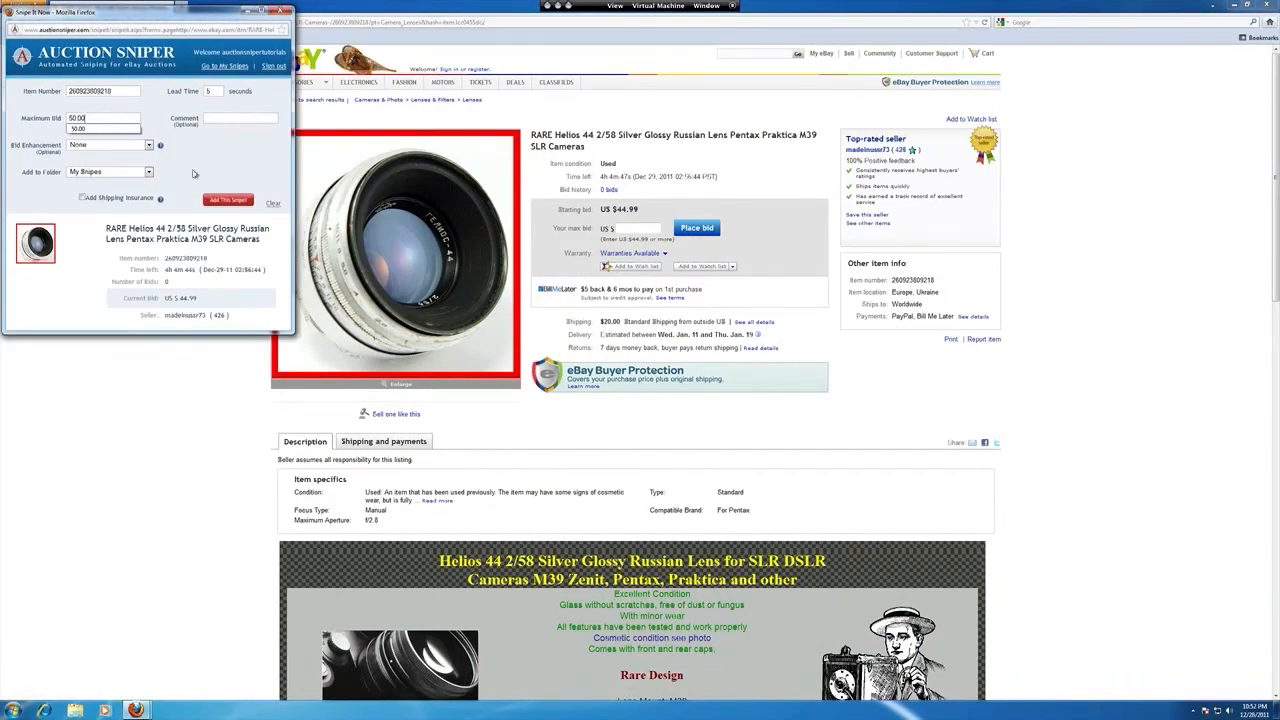
{"action": "left_click", "coordinate": [228, 199]}
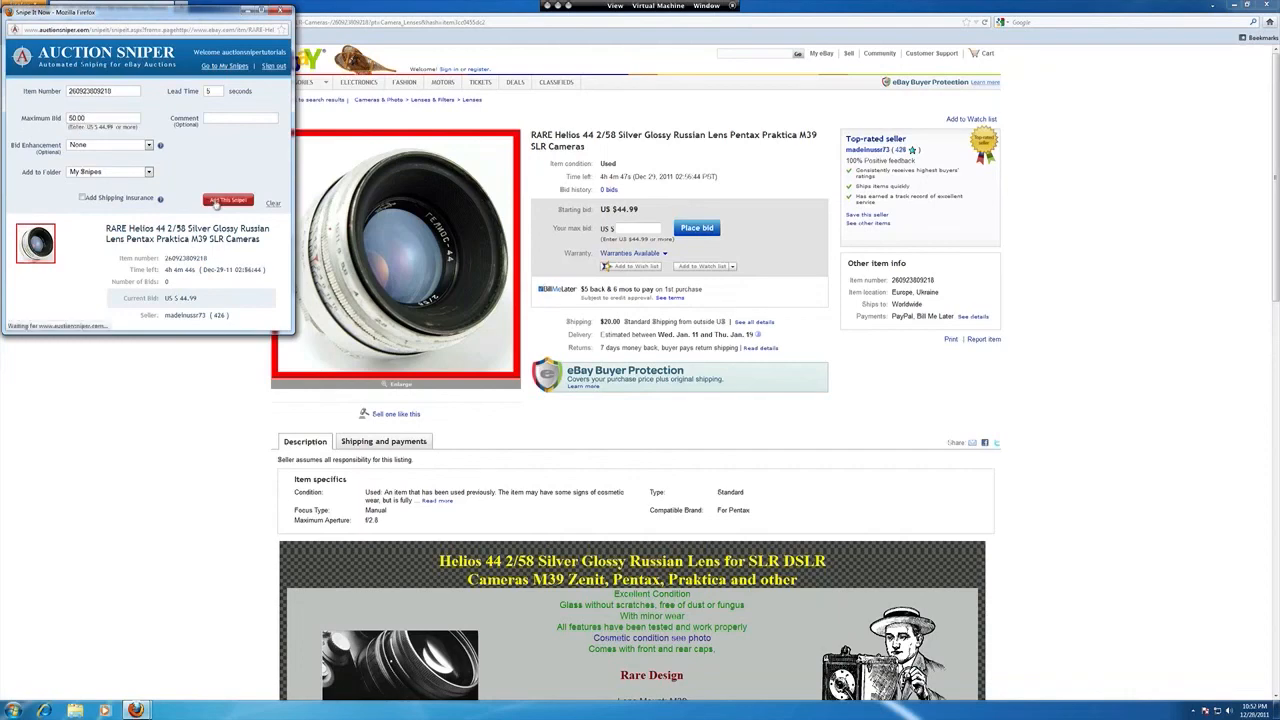
{"action": "left_click", "coordinate": [228, 200]}
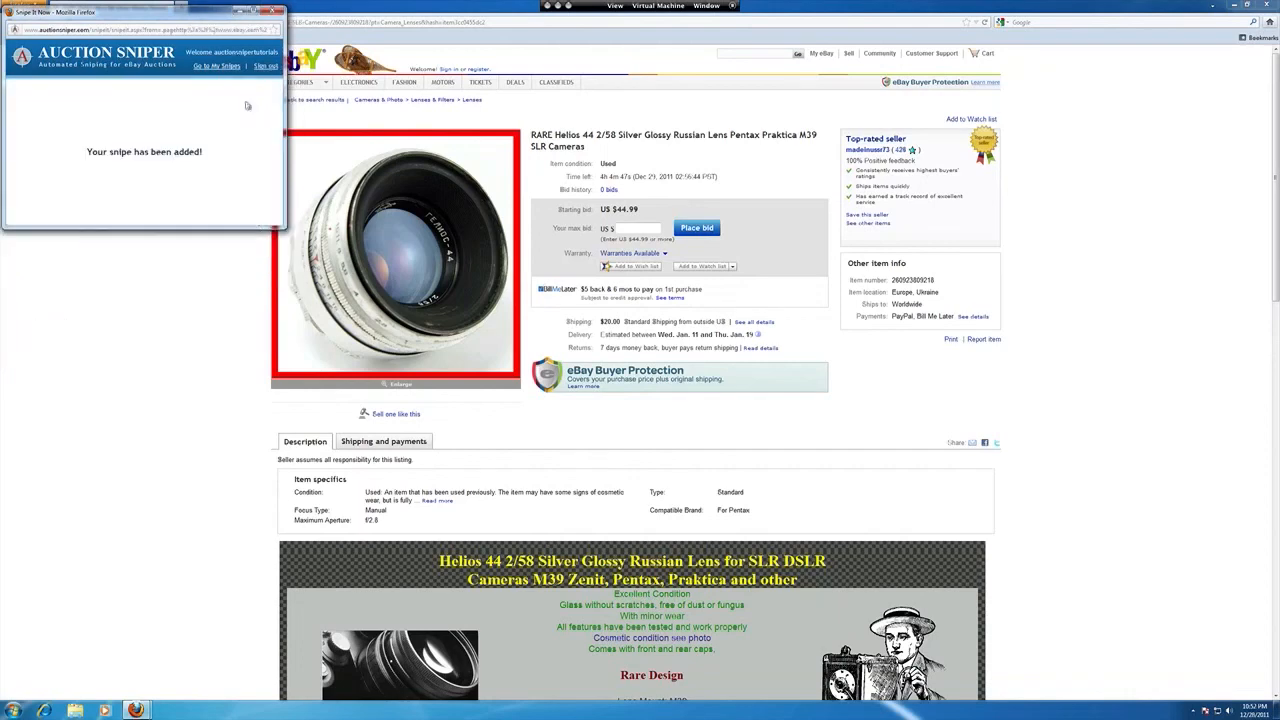